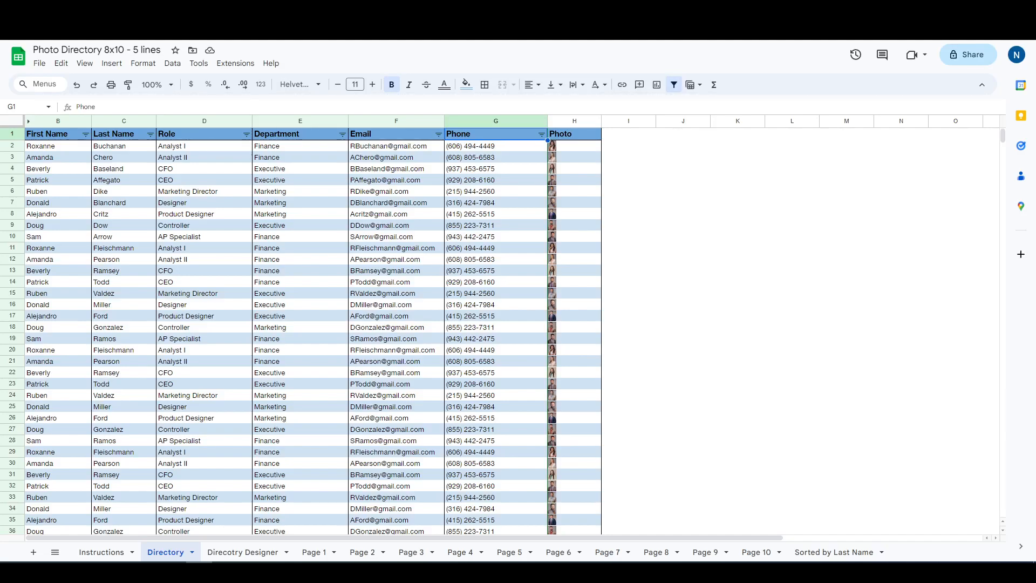
{"action": "mouse_move", "coordinate": [954, 288]}
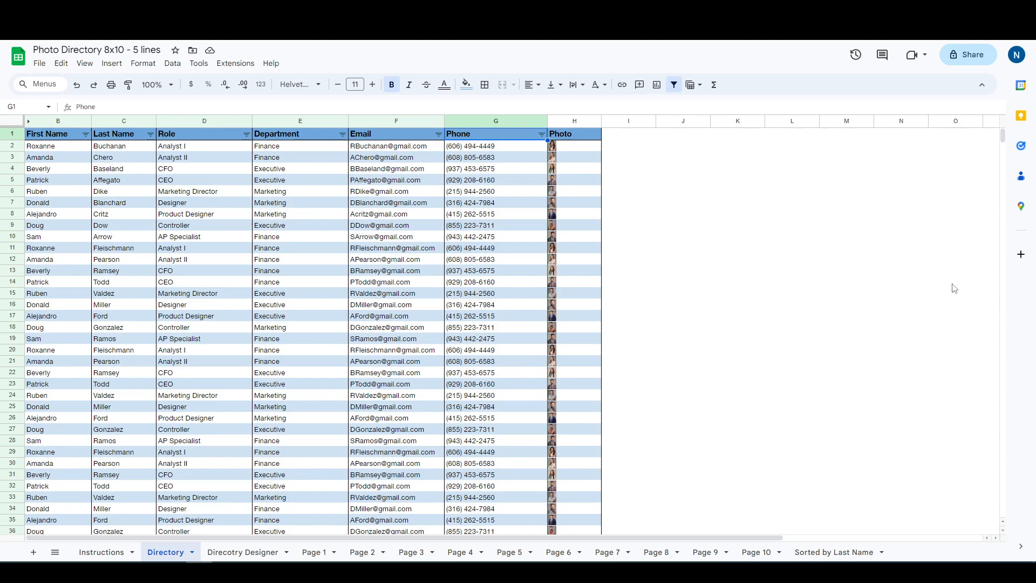
{"action": "mouse_move", "coordinate": [373, 199]}
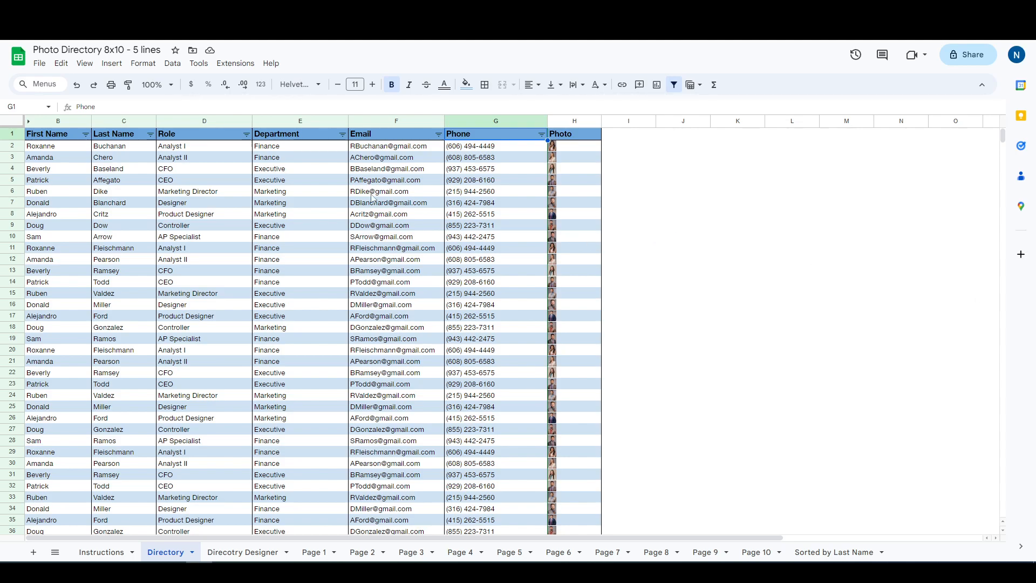
Tour the Directory data sheet, the generated Page 1 cards, and the Directory Designer layout settings
{"action": "left_click", "coordinate": [96, 50]}
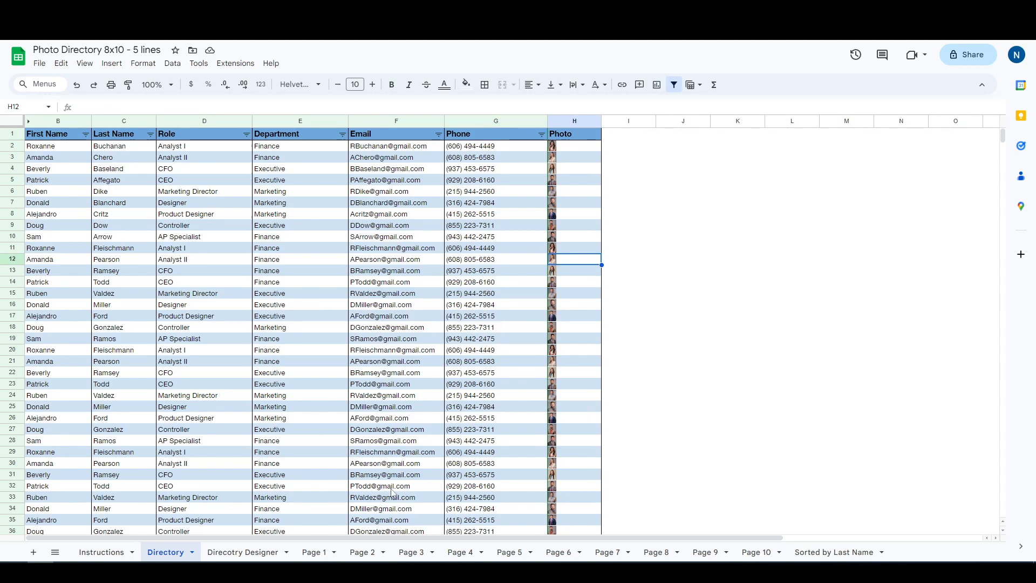
{"action": "left_click", "coordinate": [314, 552]}
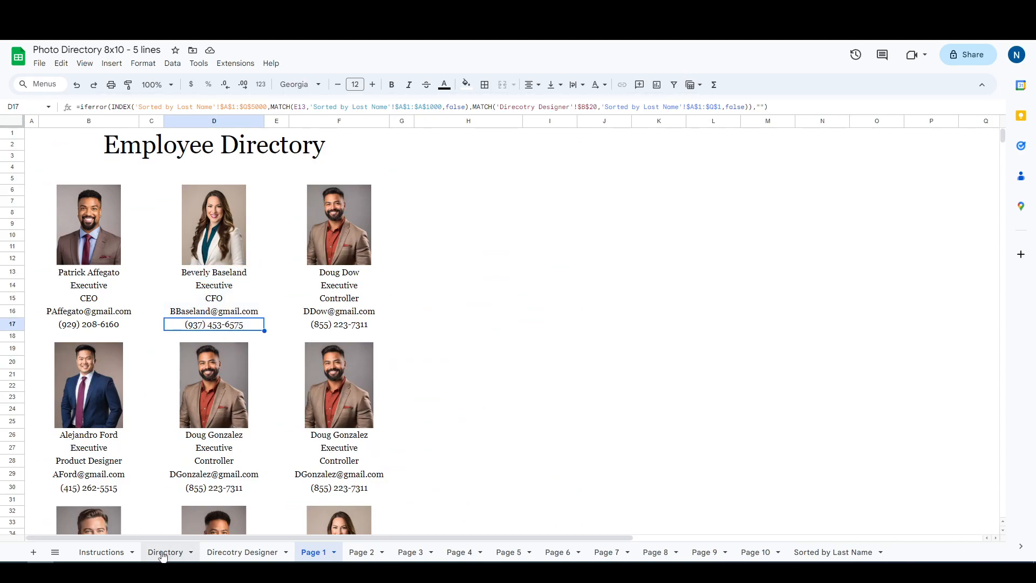
{"action": "left_click", "coordinate": [164, 552]}
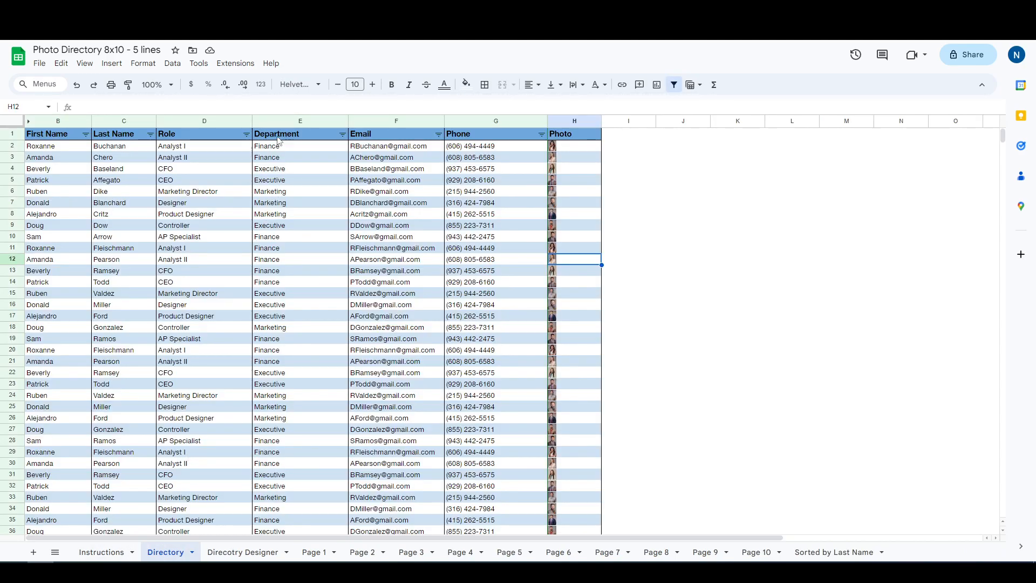
{"action": "left_click", "coordinate": [396, 134]}
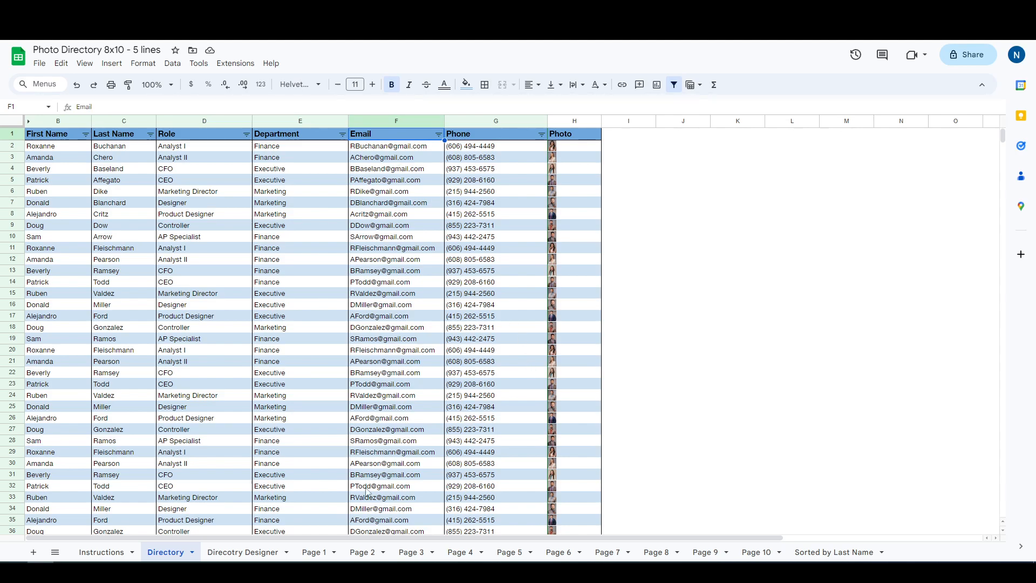
{"action": "left_click", "coordinate": [243, 551]}
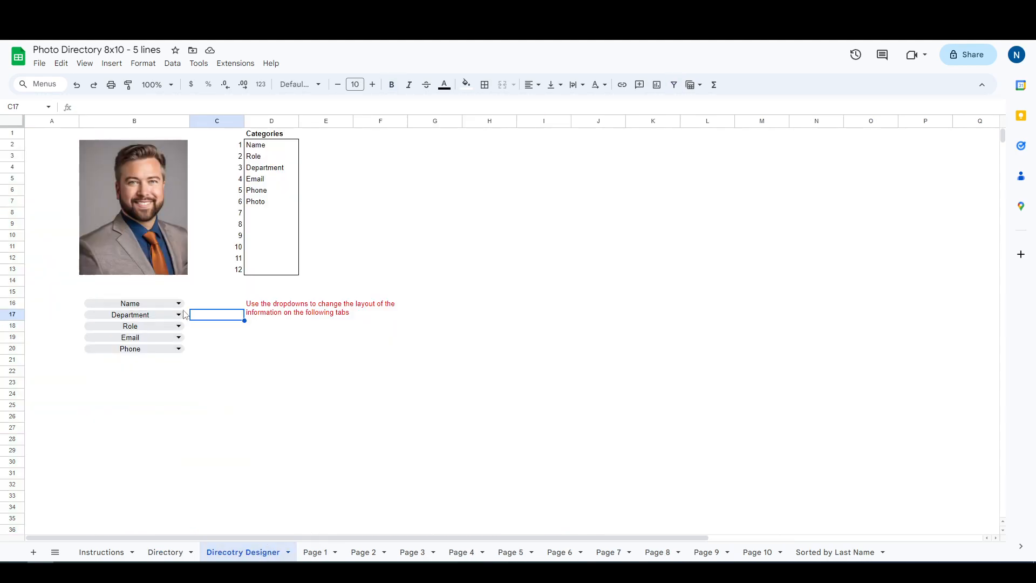
{"action": "left_click", "coordinate": [131, 303]}
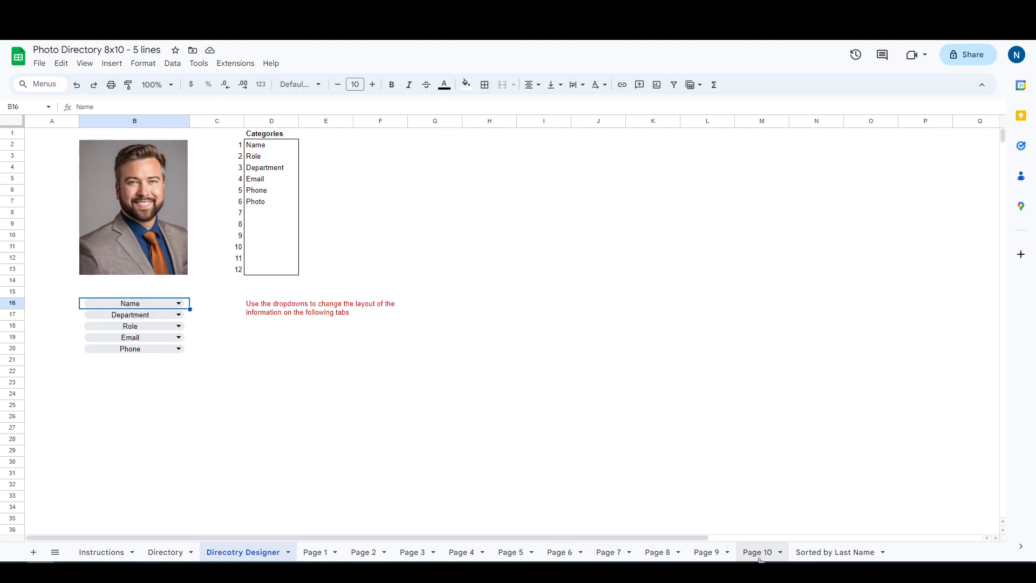
{"action": "mouse_move", "coordinate": [743, 549]}
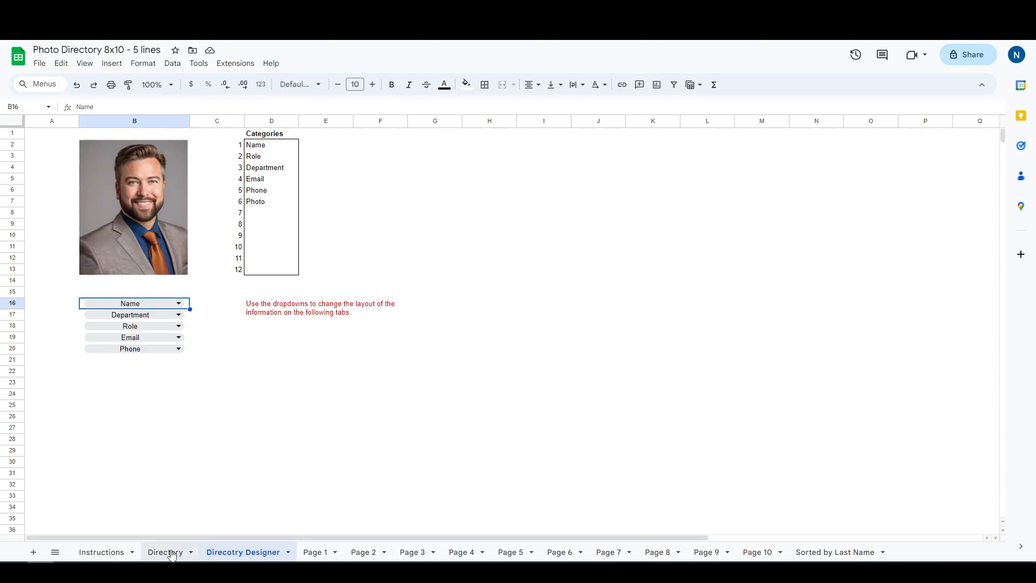
On the Directory sheet, retype the Role column header in D1 as 'Address'
{"action": "left_click", "coordinate": [164, 555]}
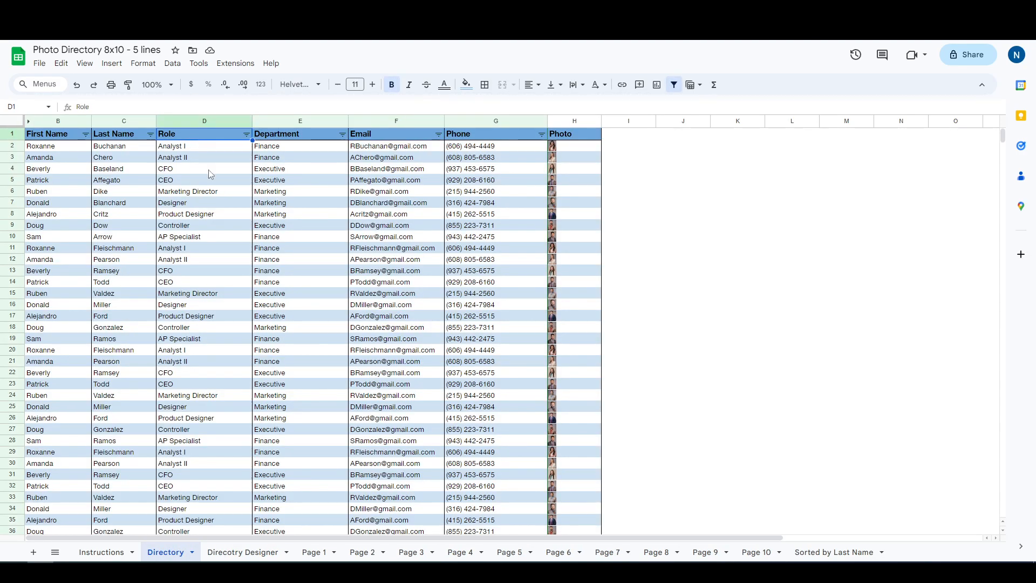
{"action": "mouse_move", "coordinate": [229, 212]}
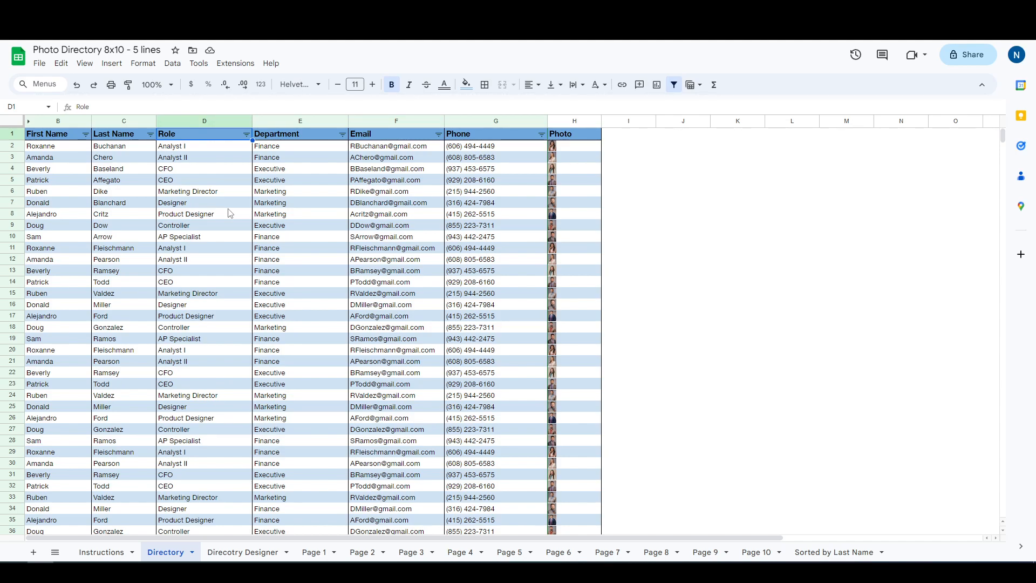
{"action": "type", "text": "A"}
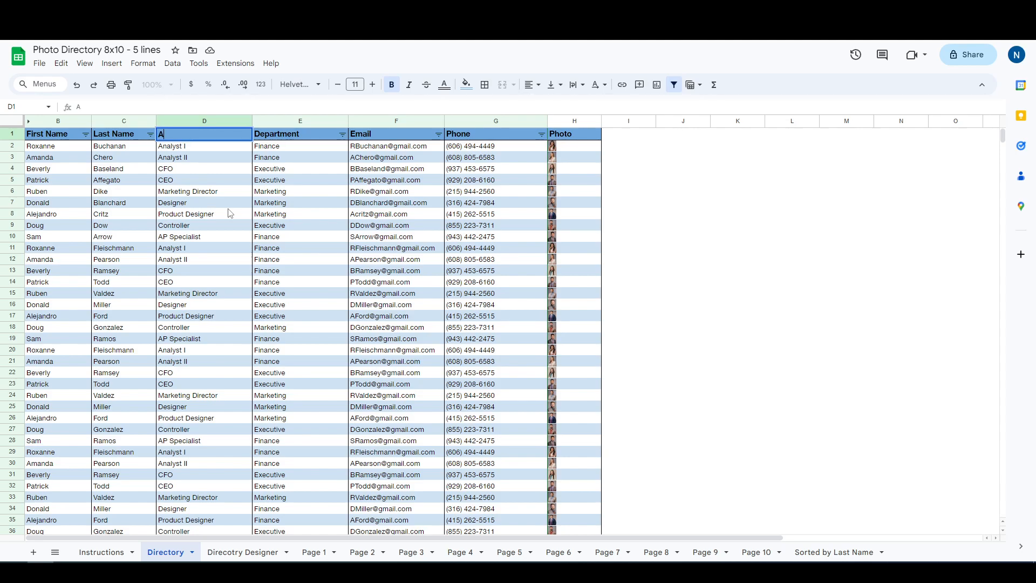
{"action": "type", "text": "Address"}
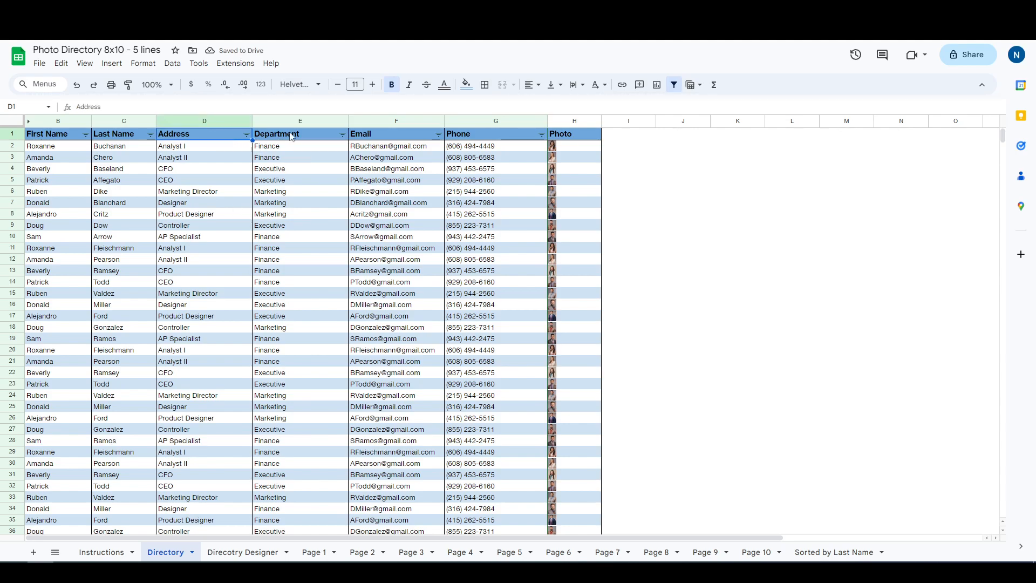
{"action": "left_click", "coordinate": [495, 133]}
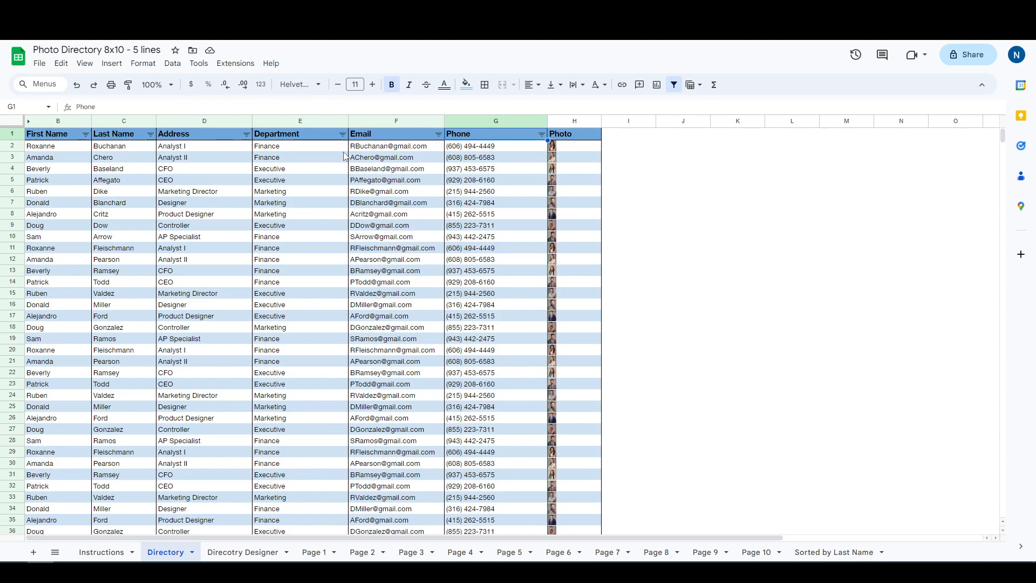
Check that the Designer's category list now shows Address while the third layout slot still reads Role
{"action": "left_click", "coordinate": [243, 551]}
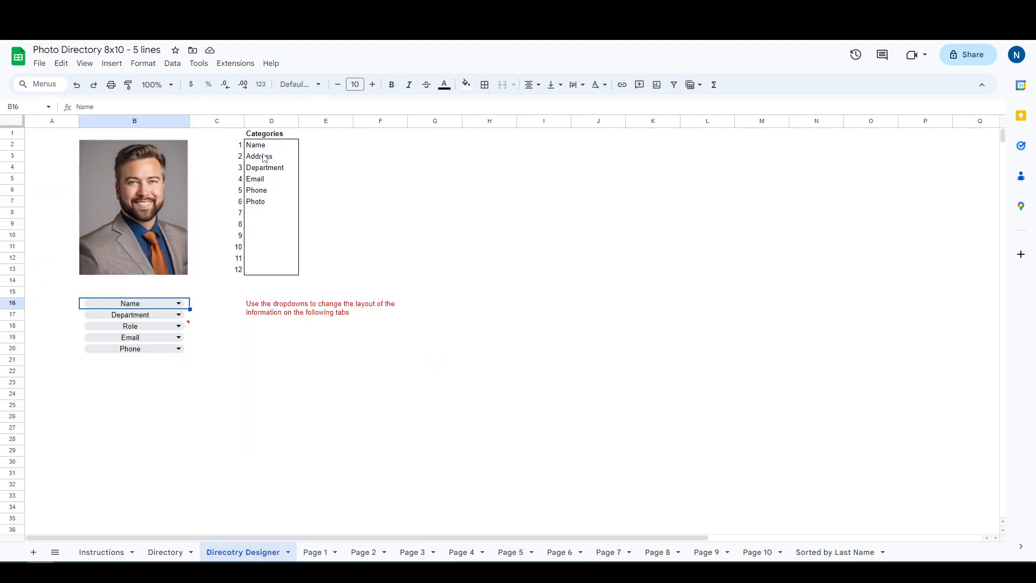
{"action": "left_click_drag", "start_coordinate": [254, 145], "coordinate": [255, 202]}
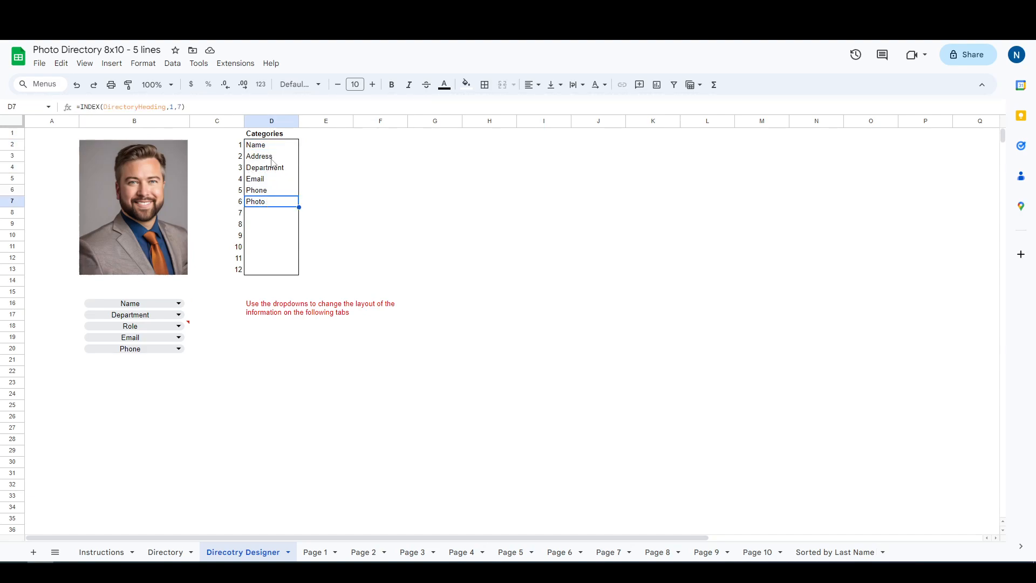
{"action": "left_click", "coordinate": [258, 156]}
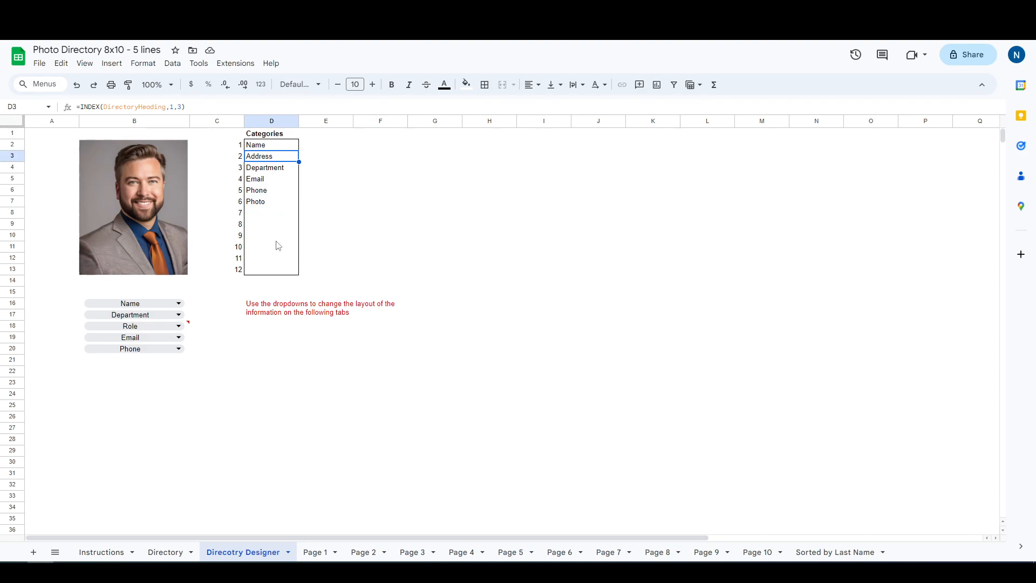
{"action": "left_click", "coordinate": [130, 326]}
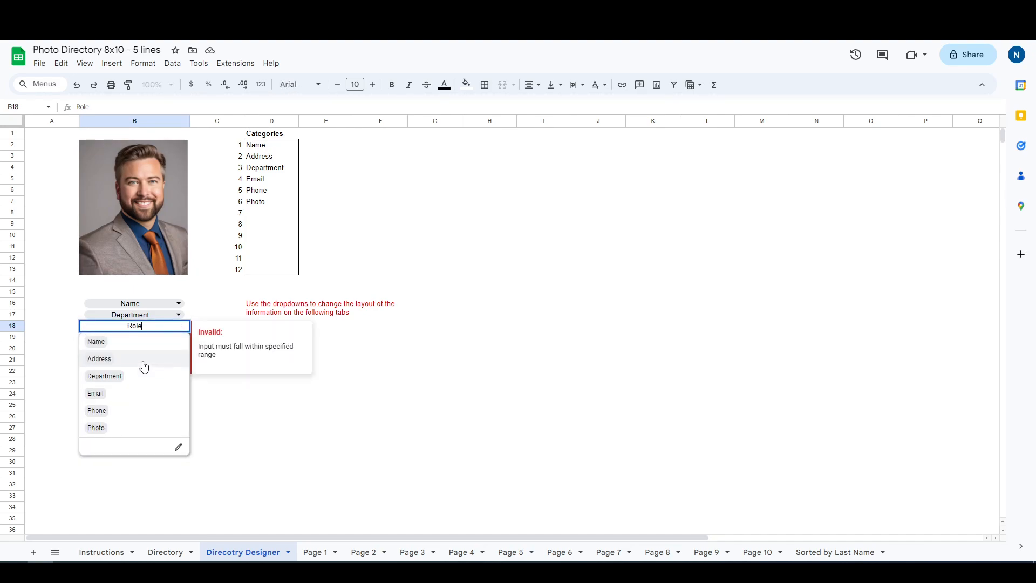
Set the second and third layout slots to Address and view the resulting Page 1 cards
{"action": "left_click", "coordinate": [98, 358]}
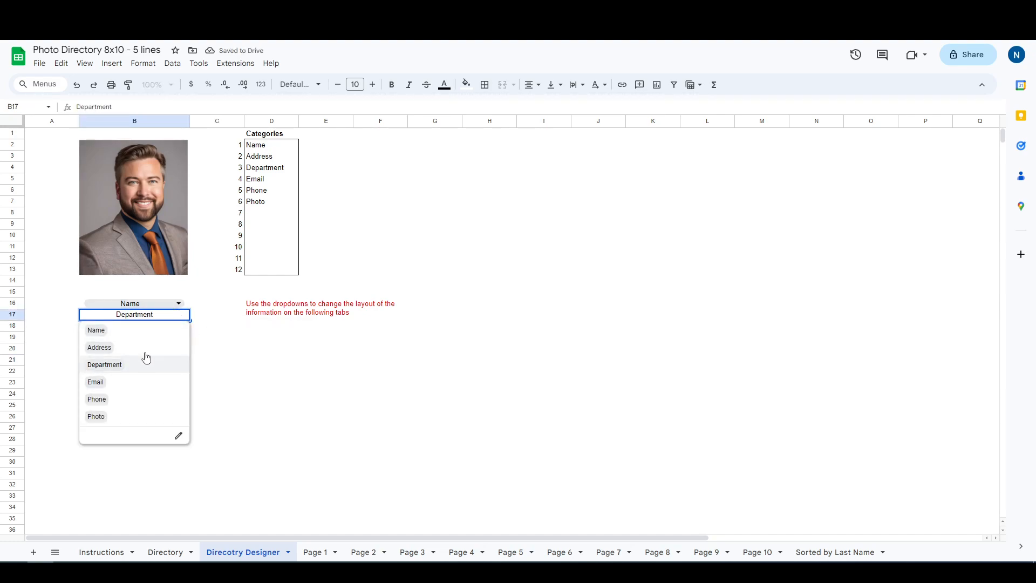
{"action": "left_click", "coordinate": [104, 363]}
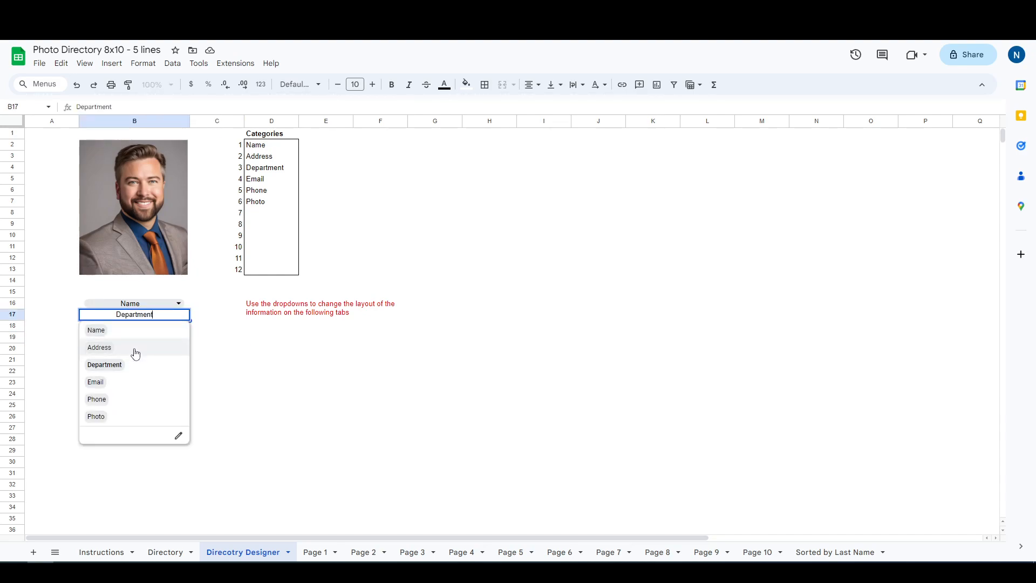
{"action": "left_click", "coordinate": [105, 365]}
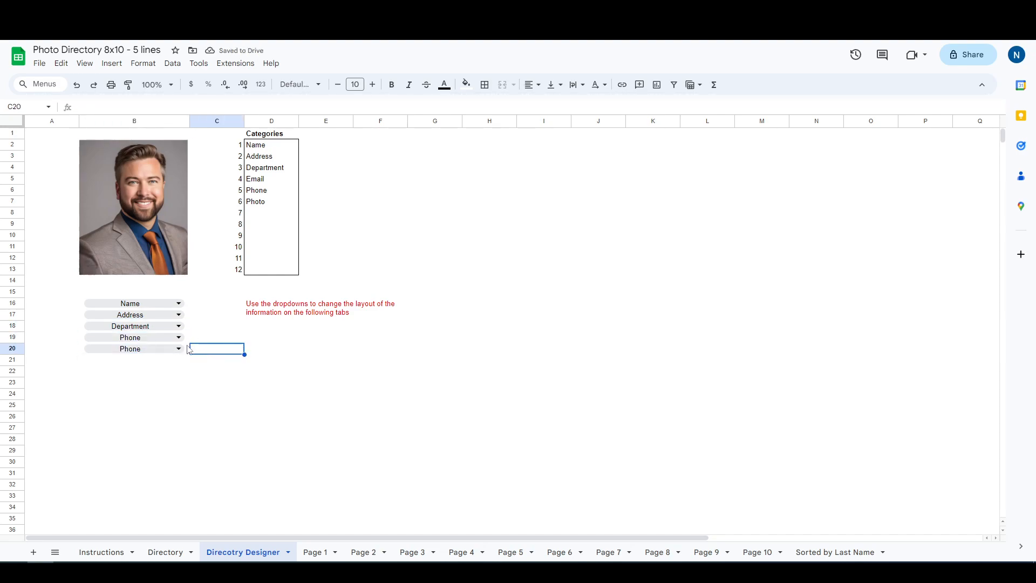
{"action": "left_click", "coordinate": [270, 202]}
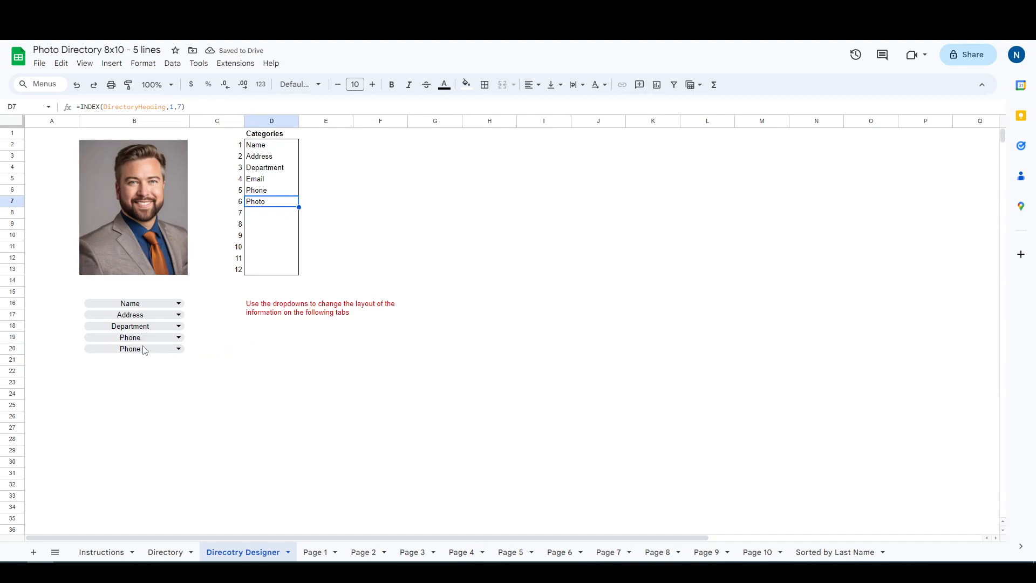
{"action": "left_click", "coordinate": [315, 551]}
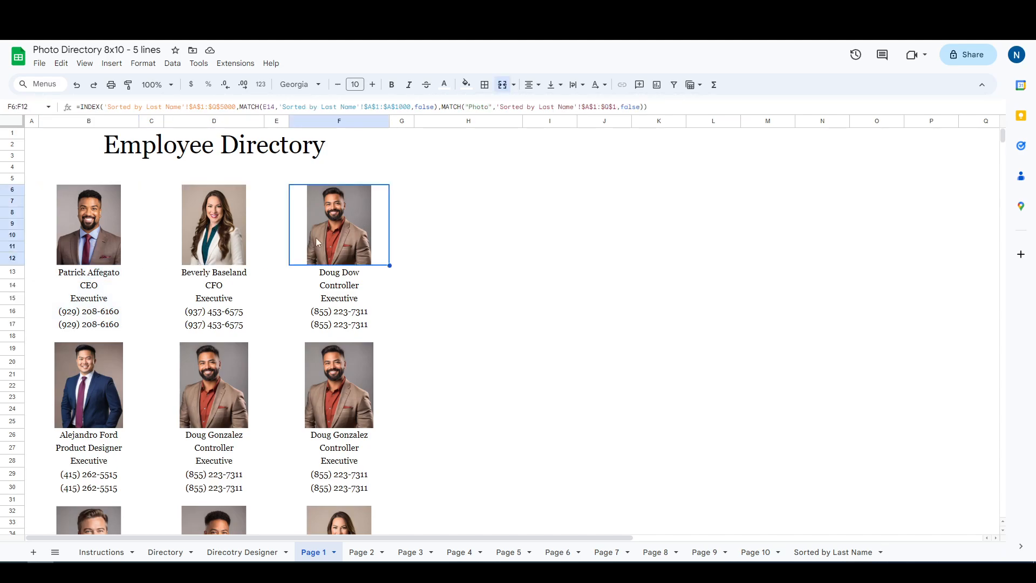
{"action": "left_click", "coordinate": [87, 225]}
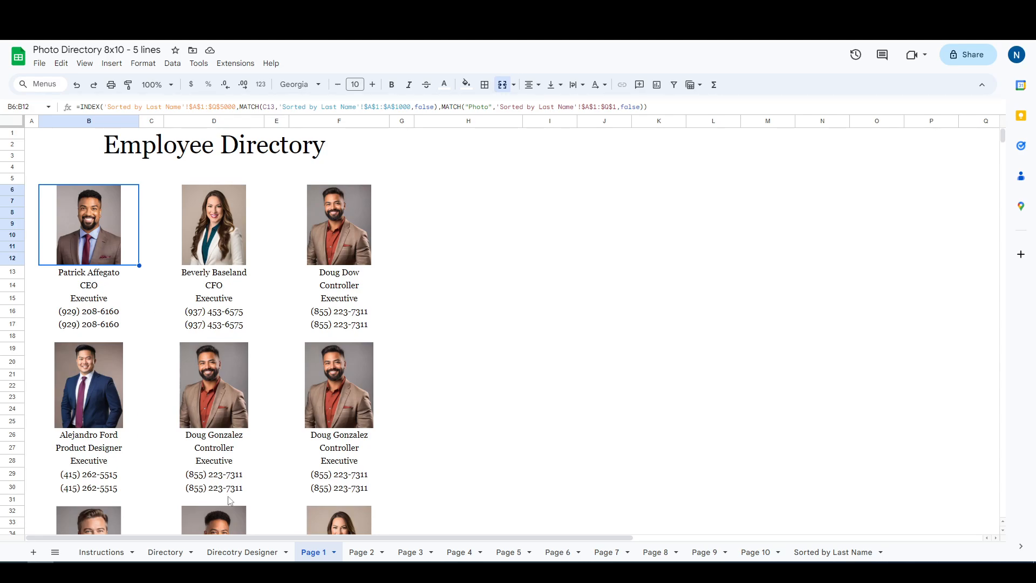
Change the first layout slot's category and compare the effect on Page 1
{"action": "left_click", "coordinate": [243, 551]}
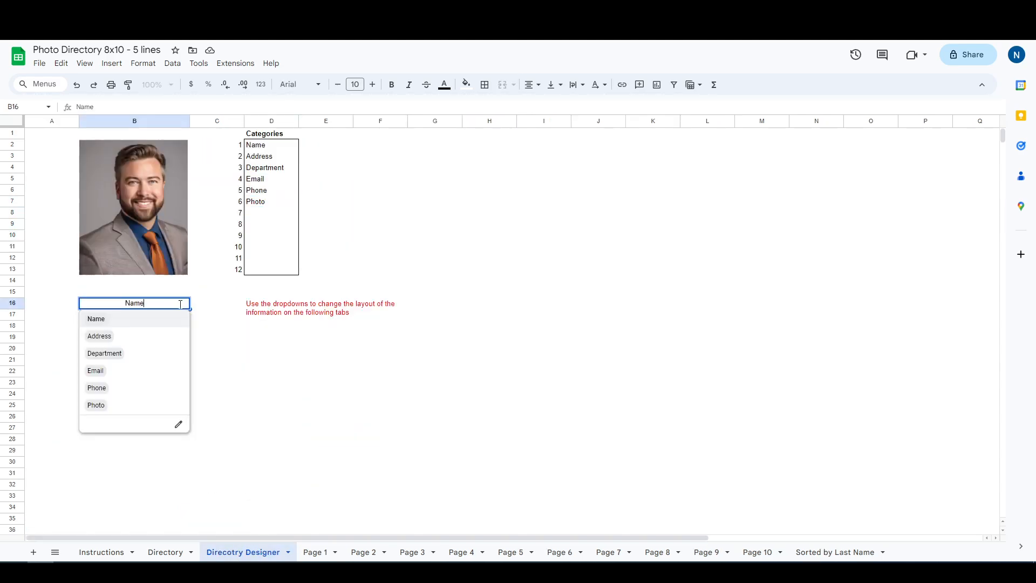
{"action": "left_click", "coordinate": [99, 336]}
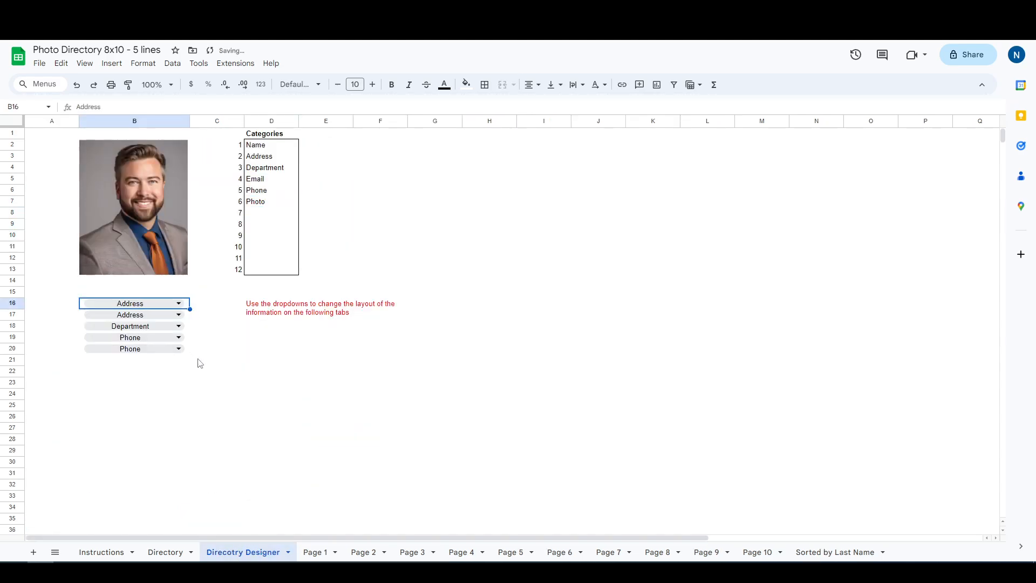
{"action": "left_click", "coordinate": [177, 314]}
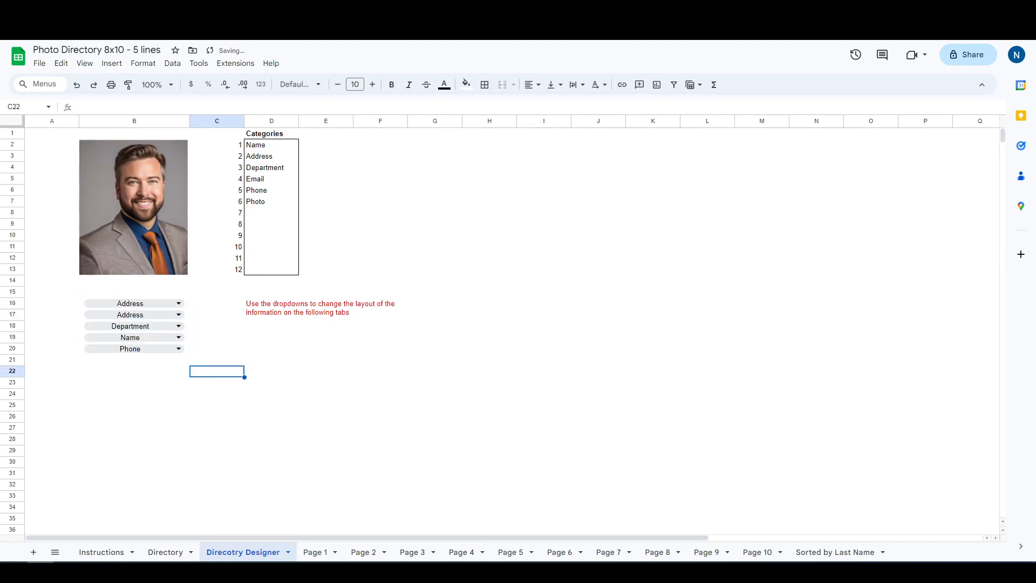
{"action": "left_click", "coordinate": [315, 551]}
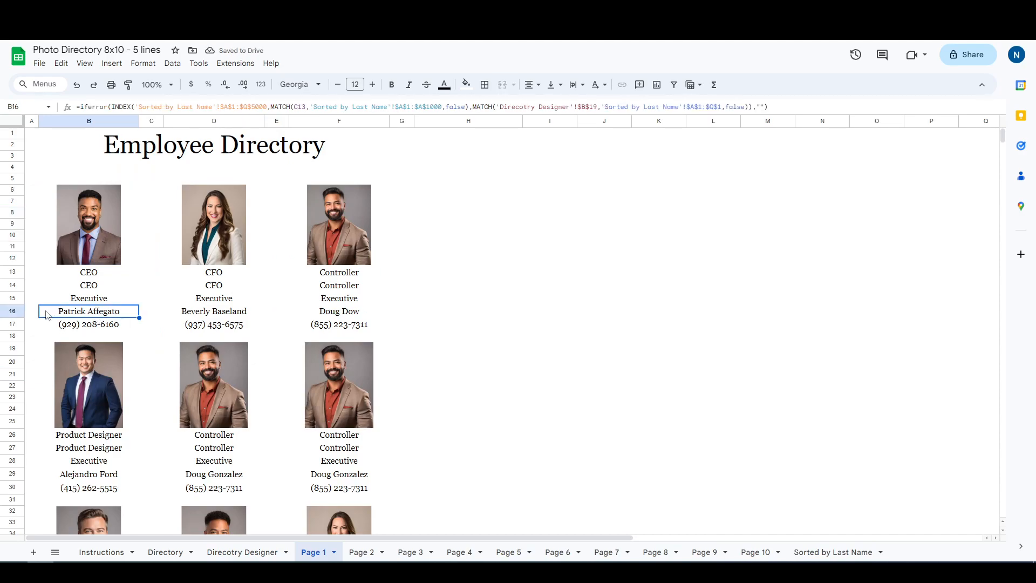
{"action": "mouse_move", "coordinate": [102, 318]}
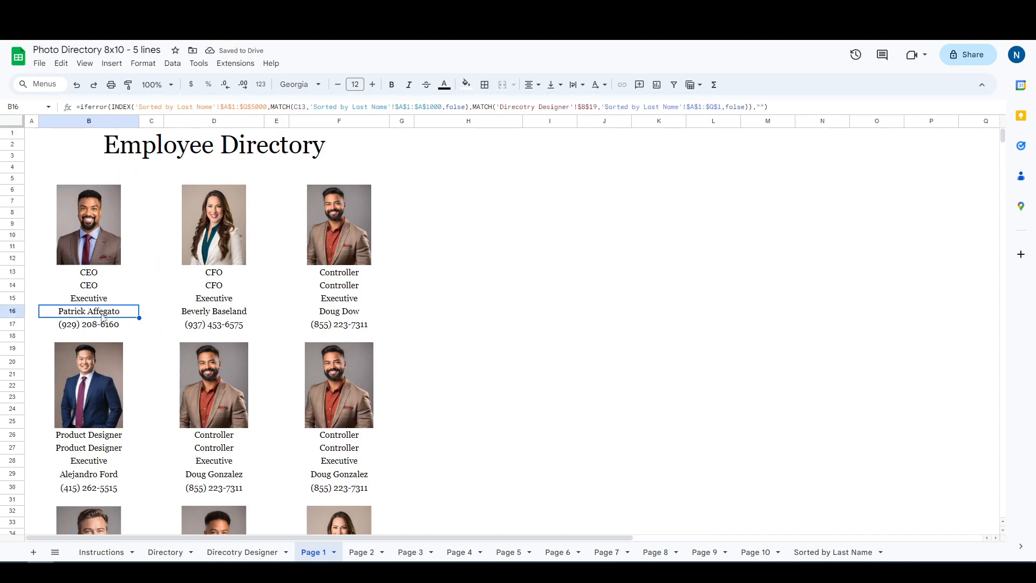
{"action": "left_click", "coordinate": [243, 551]}
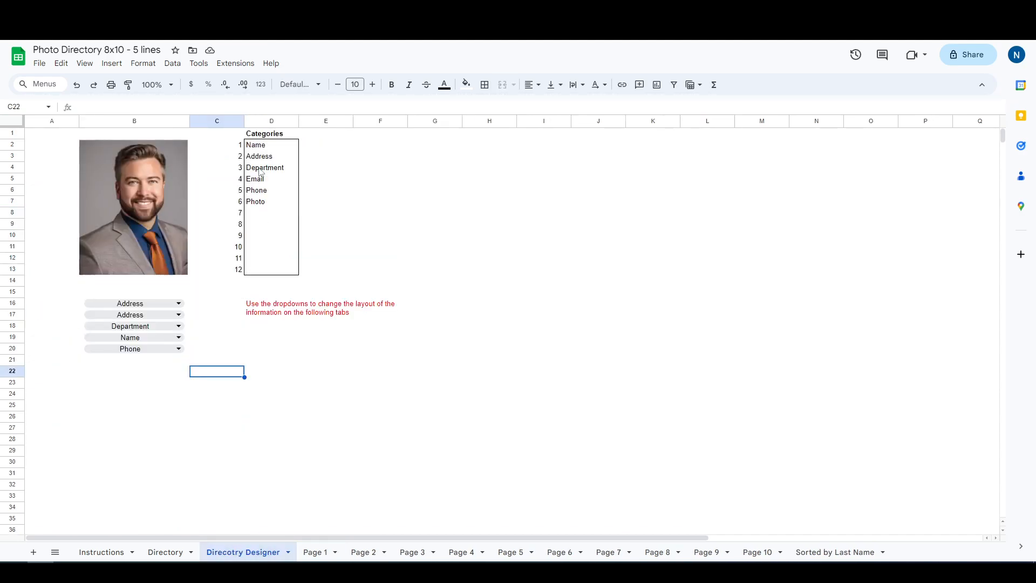
Inspect the Address and Photo category formulas, then show the Directory employee data
{"action": "left_click", "coordinate": [270, 155]}
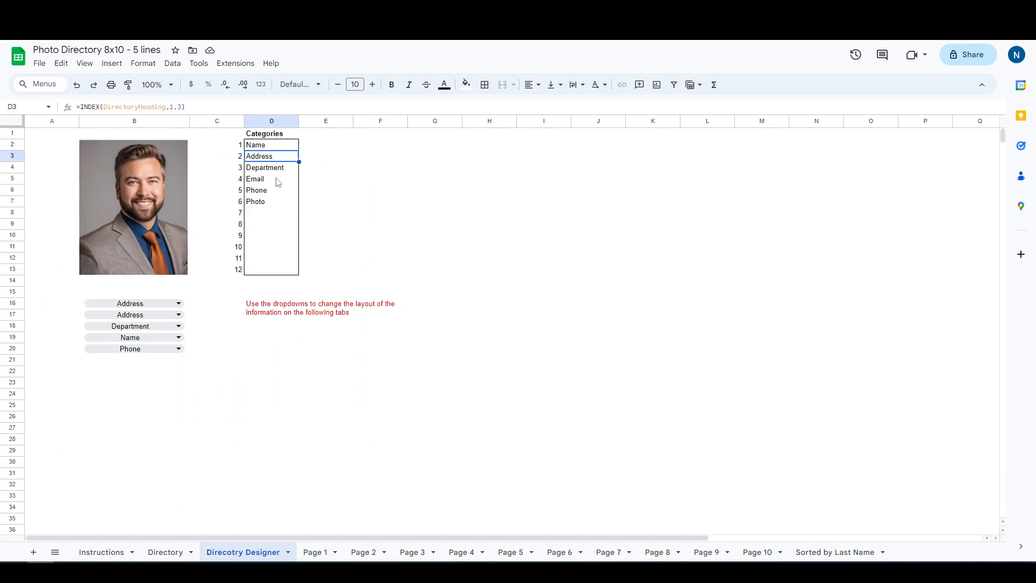
{"action": "left_click", "coordinate": [271, 201]}
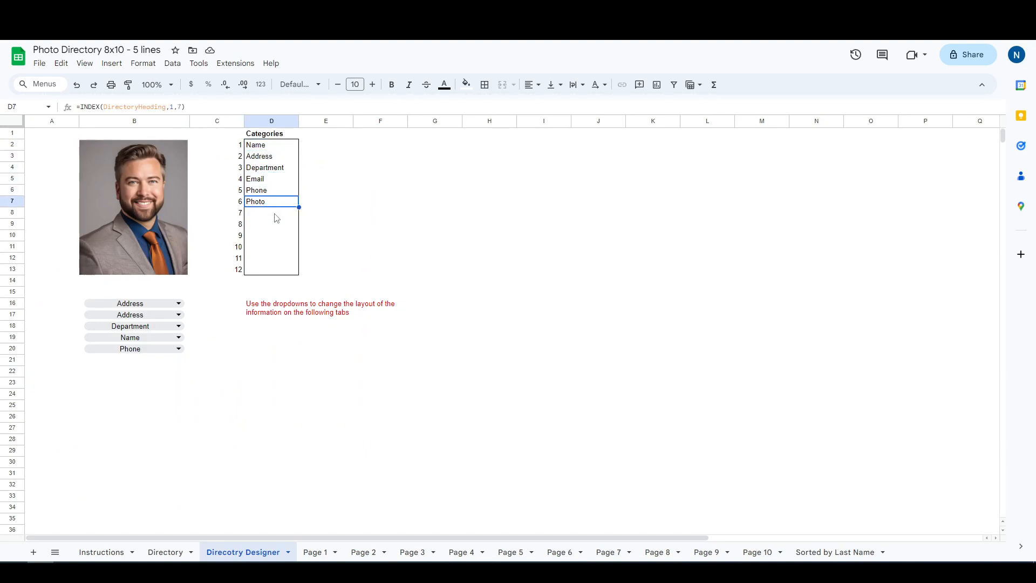
{"action": "left_click", "coordinate": [270, 144]}
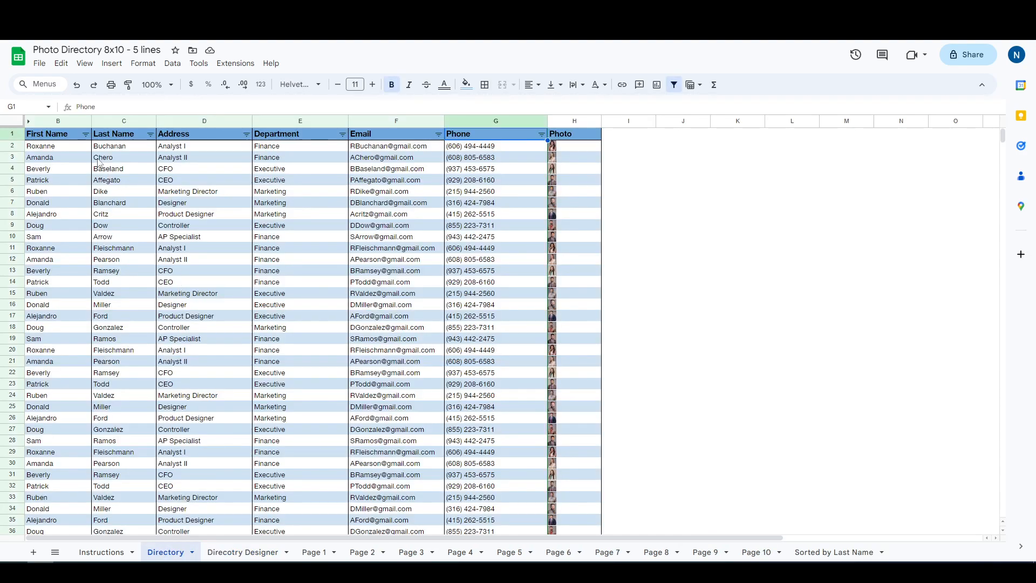
Restore the Role header and set the card lines to Name, Role, Department, Phone, Email, shown on Page 1
{"action": "left_click", "coordinate": [123, 145]}
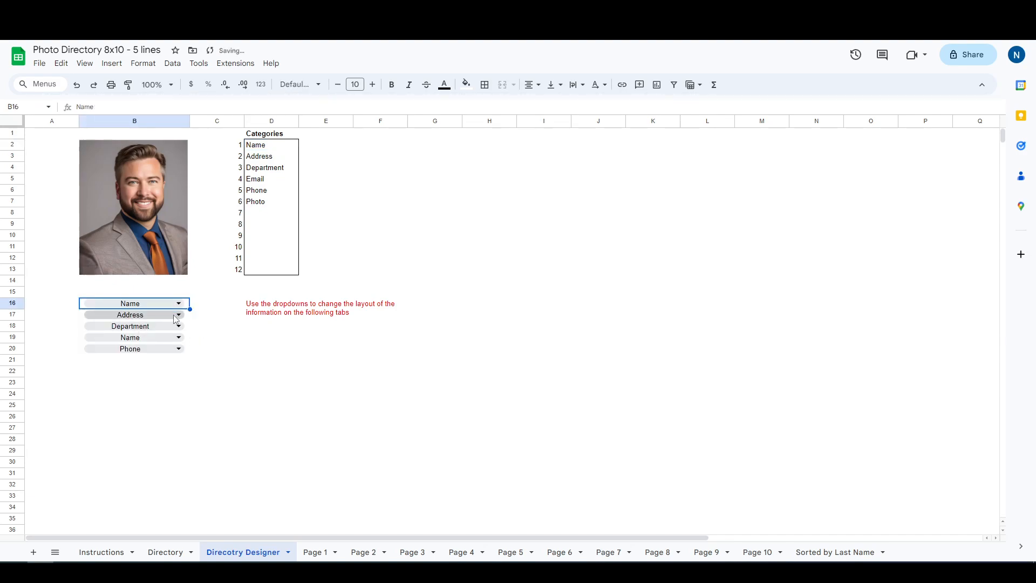
{"action": "left_click", "coordinate": [164, 552]}
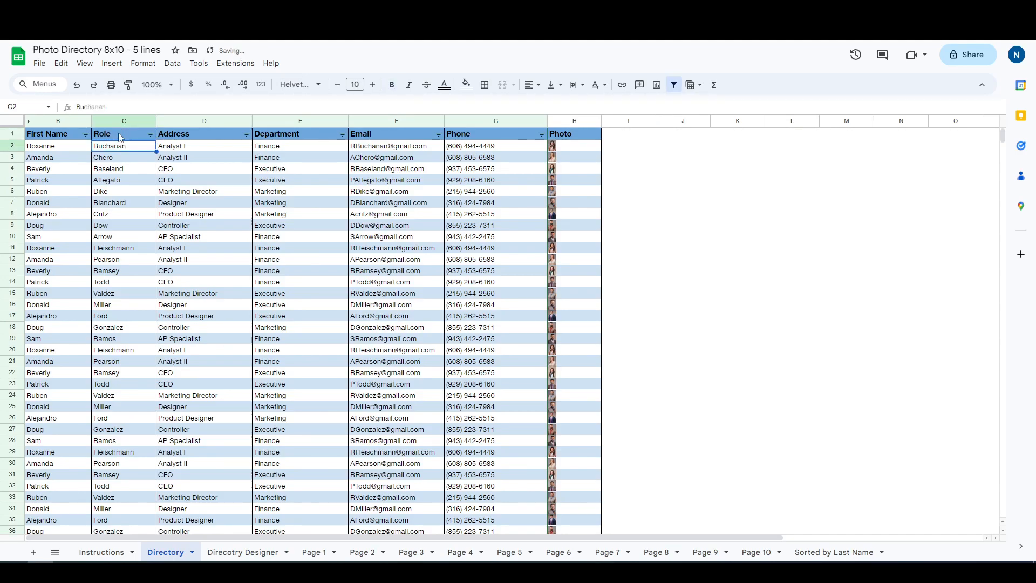
{"action": "left_click", "coordinate": [242, 551]}
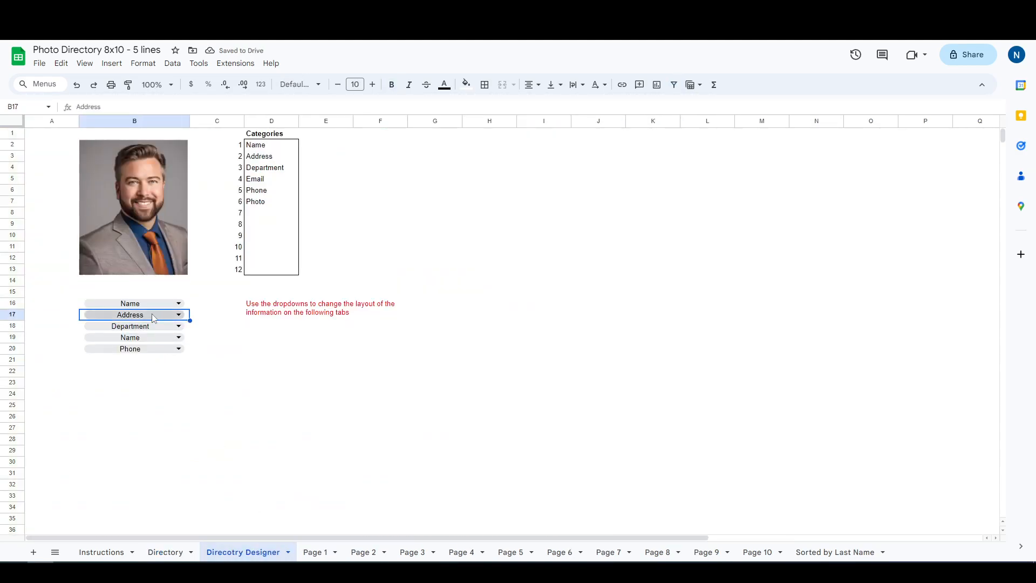
{"action": "left_click", "coordinate": [178, 314]}
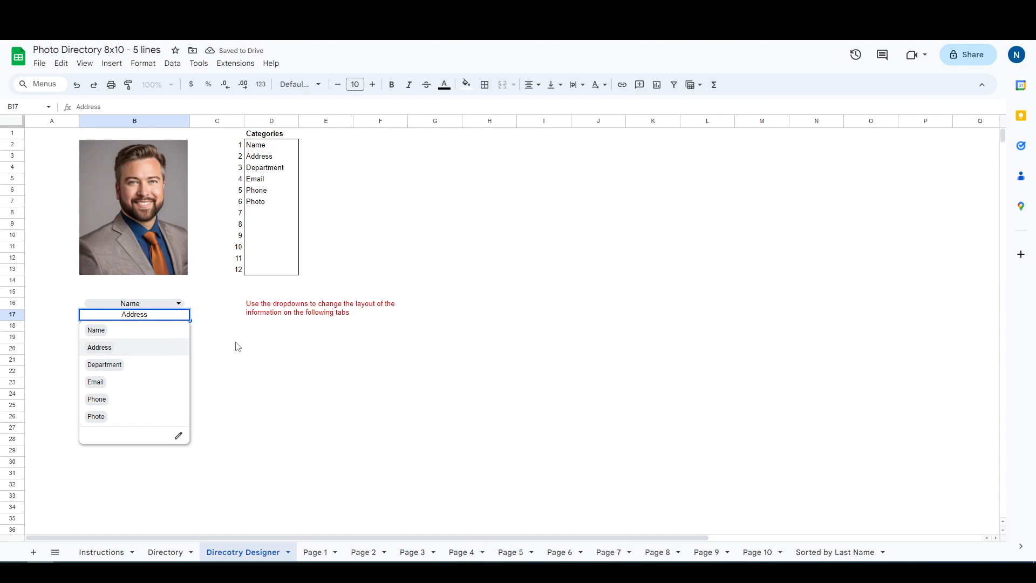
{"action": "left_click", "coordinate": [165, 551]}
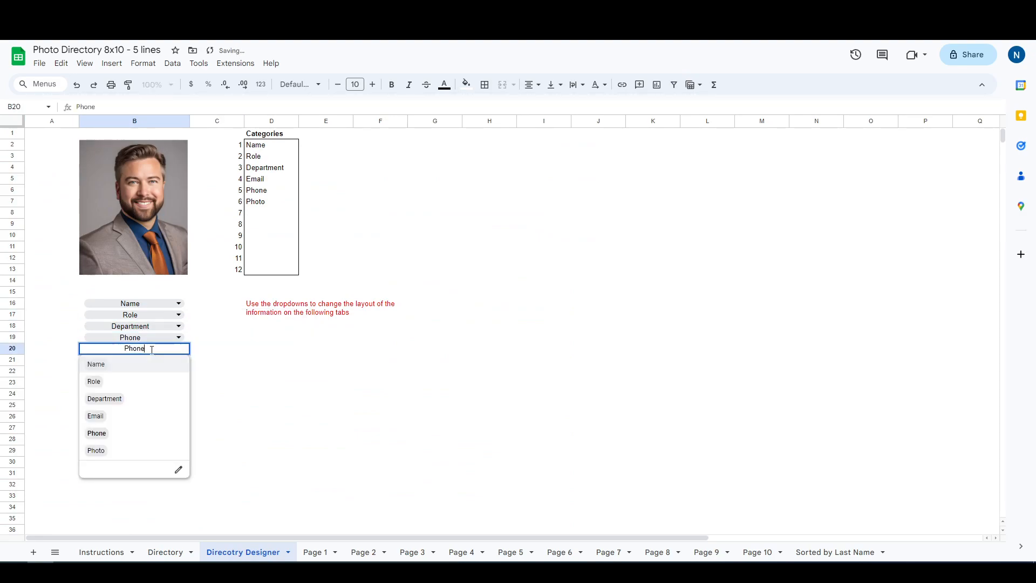
{"action": "left_click", "coordinate": [95, 416]}
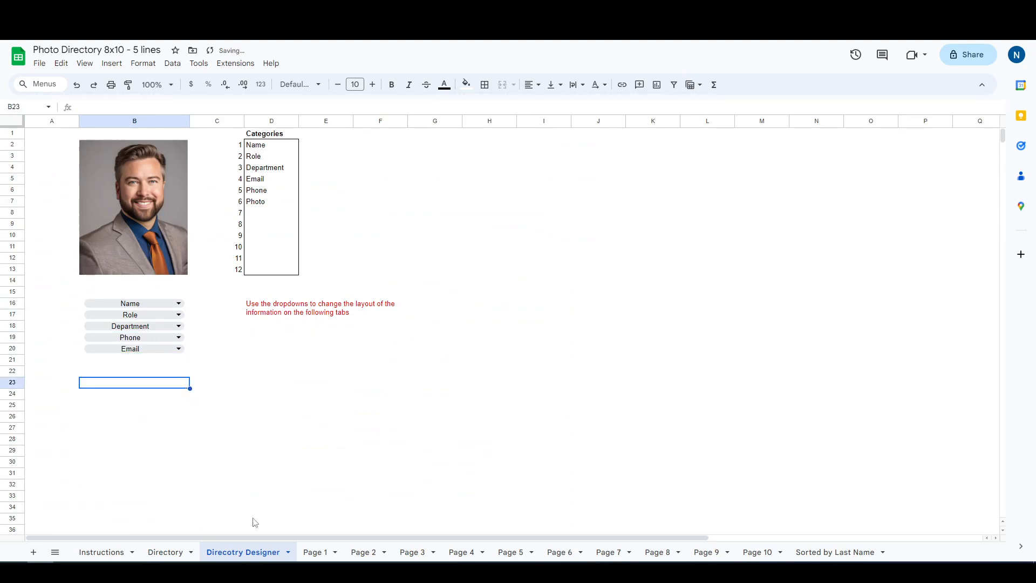
{"action": "left_click", "coordinate": [314, 551]}
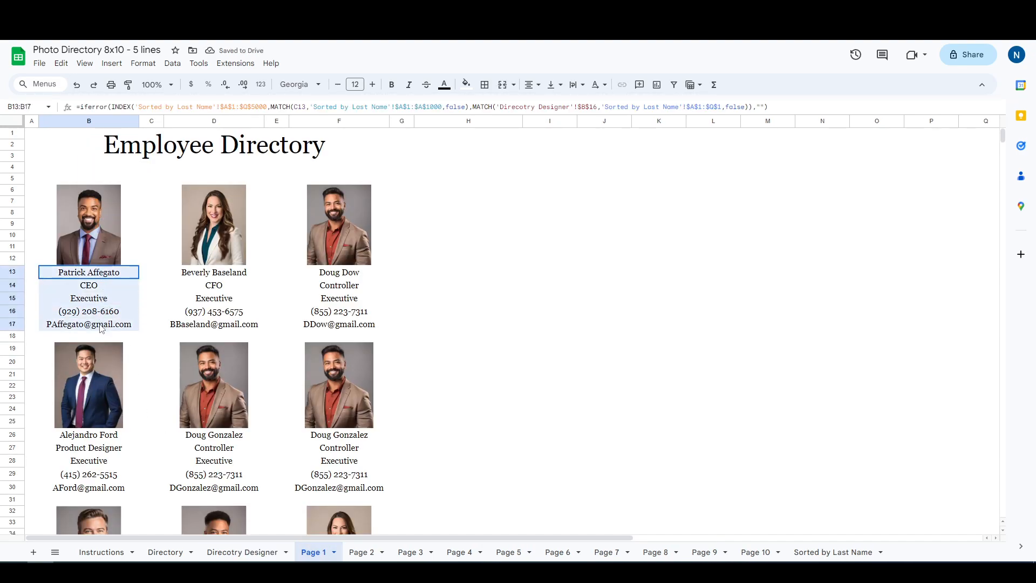
Compare the Designer with Page 1's cards, then view Page 4's Marketing employee cards
{"action": "left_click", "coordinate": [89, 324]}
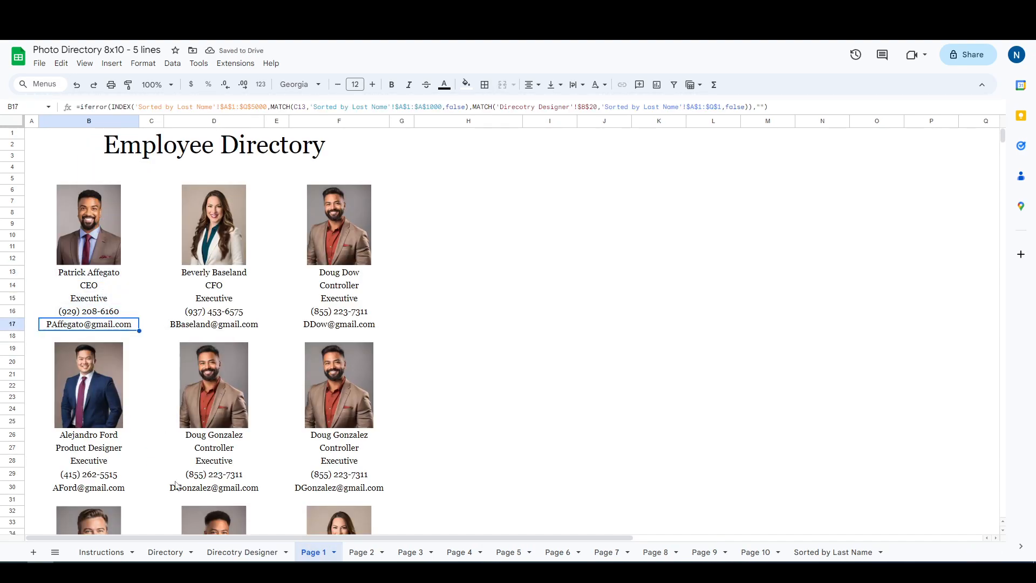
{"action": "left_click", "coordinate": [165, 551]}
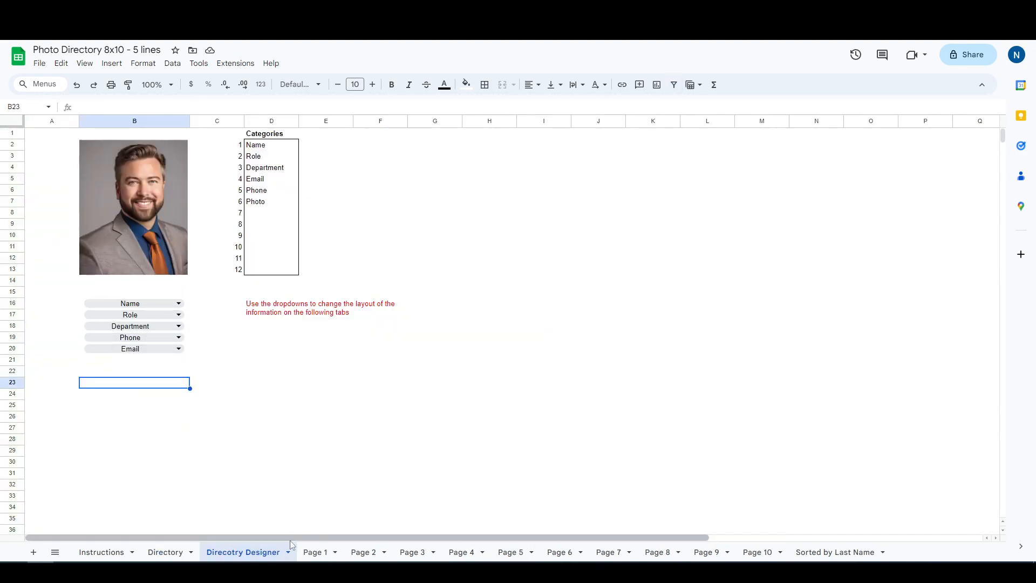
{"action": "left_click", "coordinate": [315, 551]}
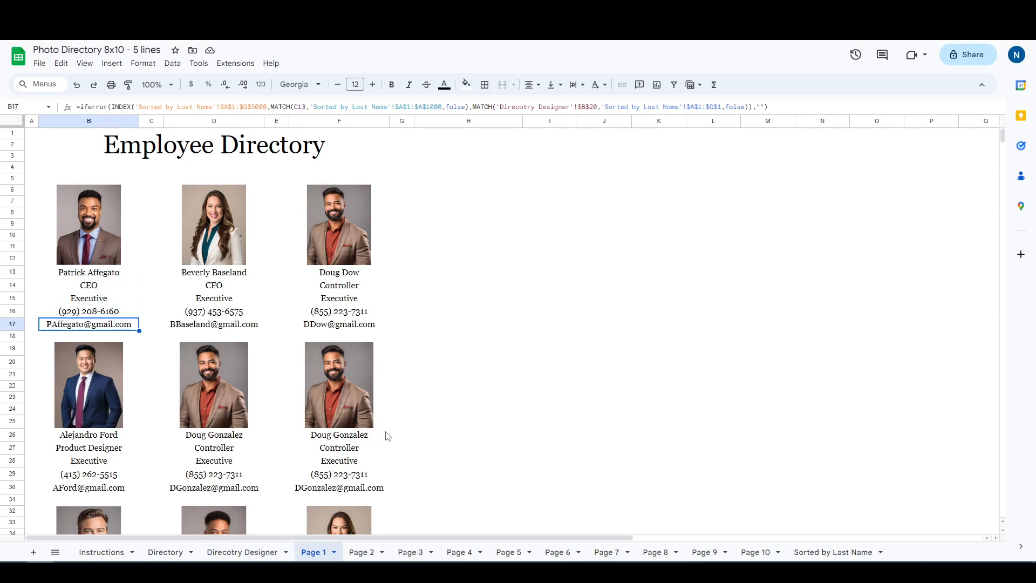
{"action": "left_click", "coordinate": [459, 552]}
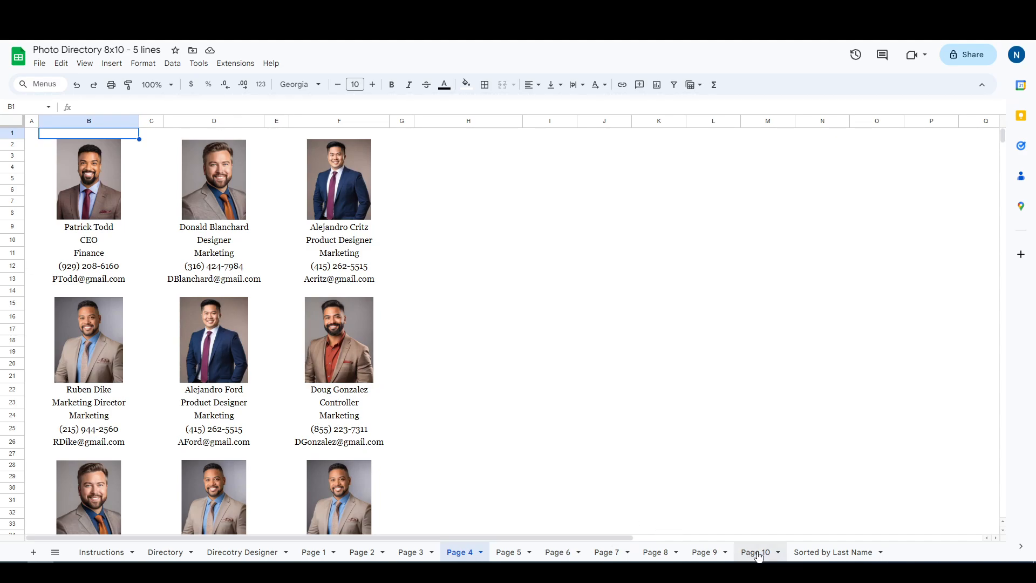
Check that Page 10 is blank and come back to Page 4 with its sheet actions menu
{"action": "left_click", "coordinate": [755, 551]}
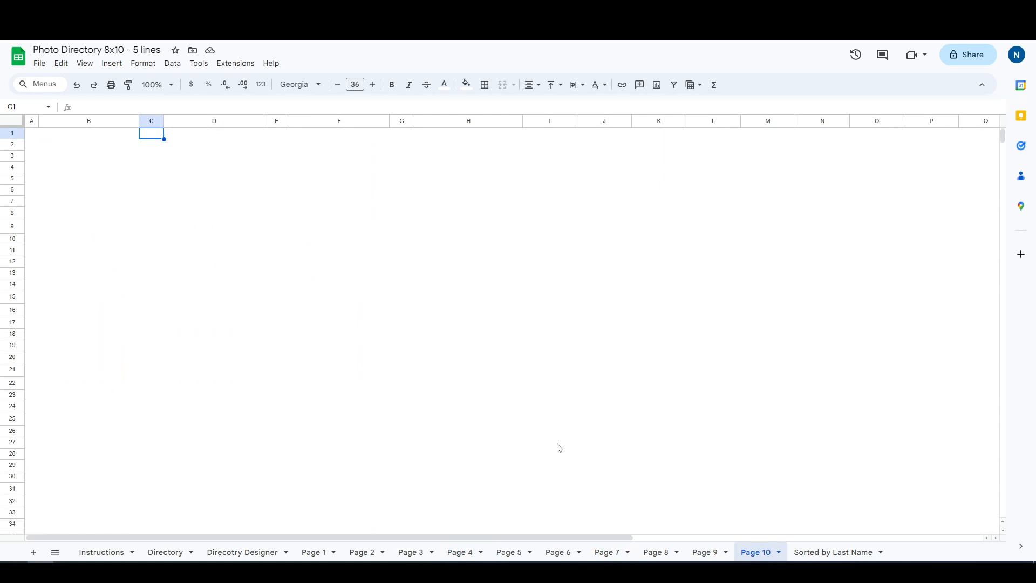
{"action": "left_click", "coordinate": [460, 552]}
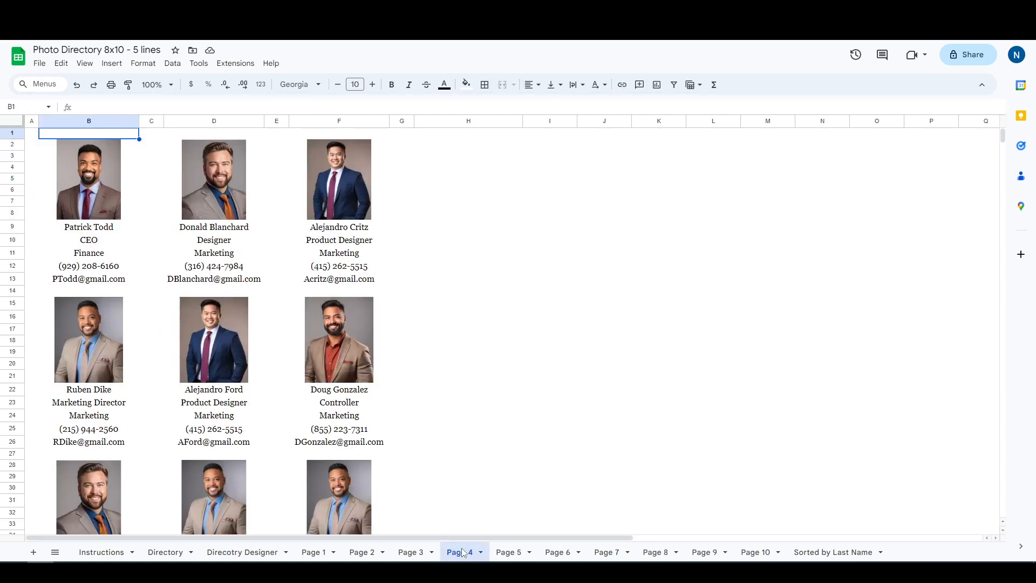
{"action": "mouse_move", "coordinate": [460, 512]}
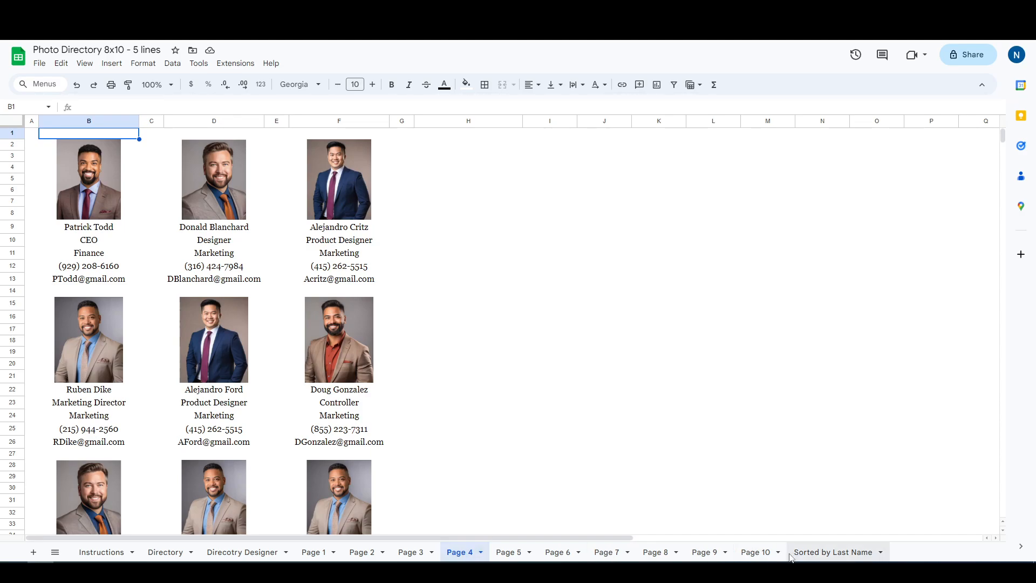
{"action": "left_click", "coordinate": [755, 552]}
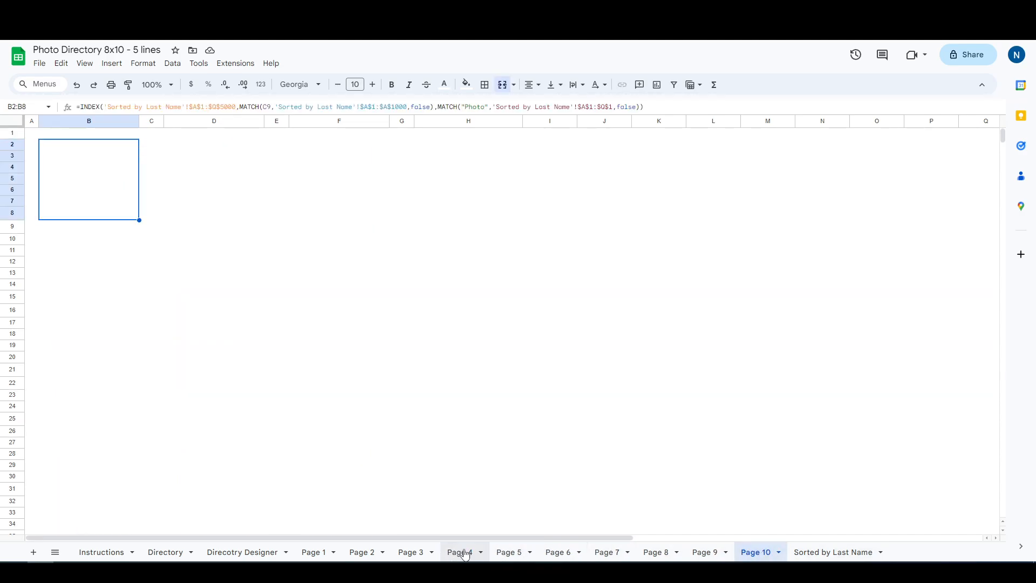
{"action": "left_click", "coordinate": [460, 551]}
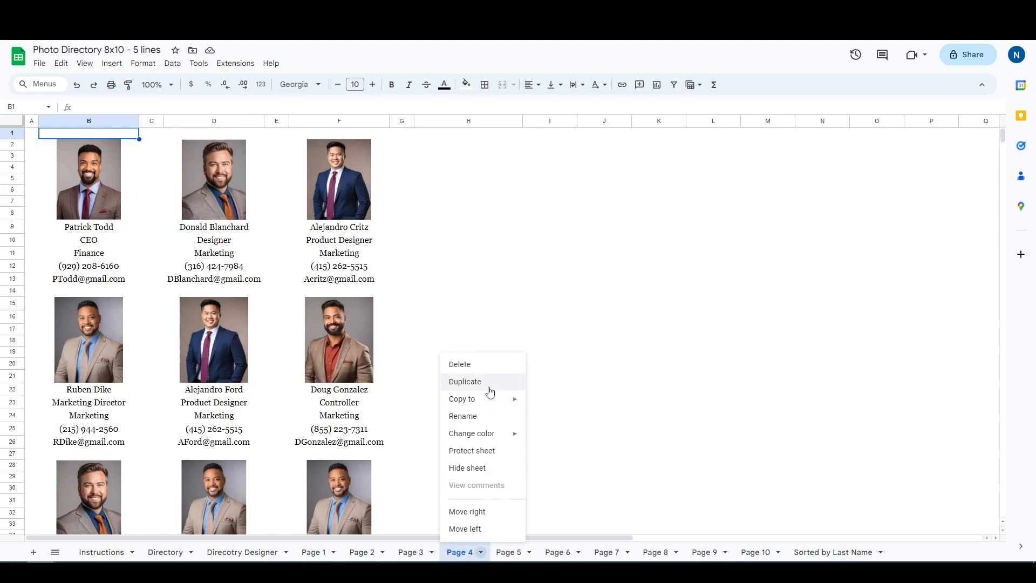
Duplicate Page 4 as a new sheet named 'Page 4.5' and compare it with the original
{"action": "left_click", "coordinate": [464, 381]}
{"action": "type", "text": "Page 4.5"}
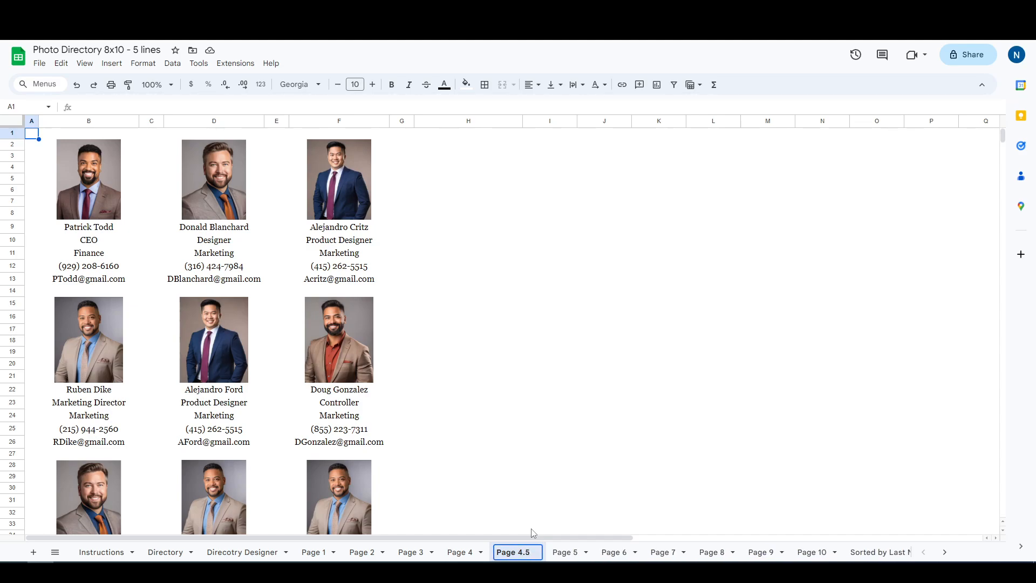
{"action": "left_click", "coordinate": [517, 552]}
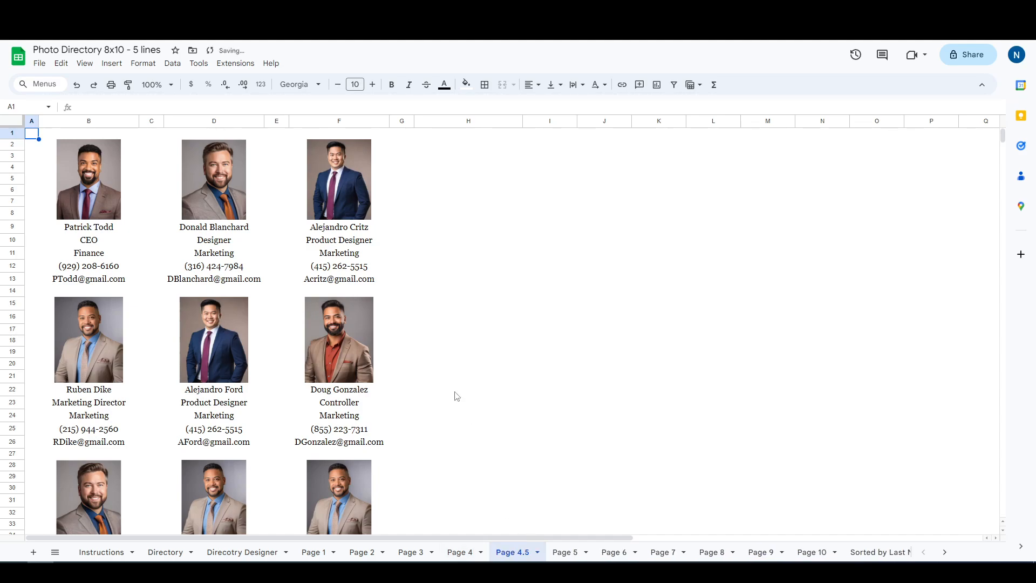
{"action": "left_click", "coordinate": [459, 551]}
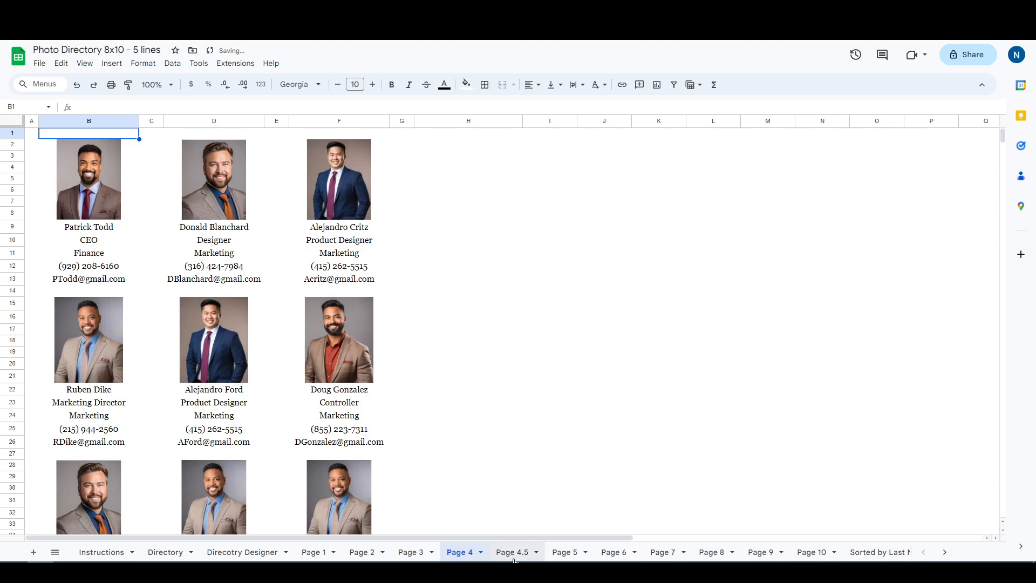
{"action": "left_click", "coordinate": [514, 551]}
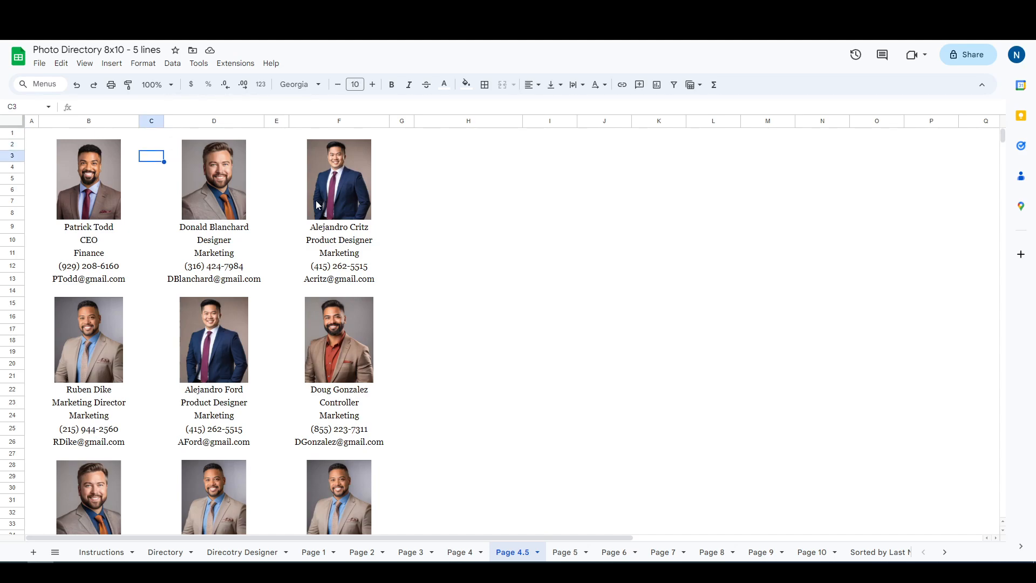
Edit Page 4.5's C9 lookup formula to reference 'Page 4' instead of 'Page 3'
{"action": "left_click", "coordinate": [151, 227]}
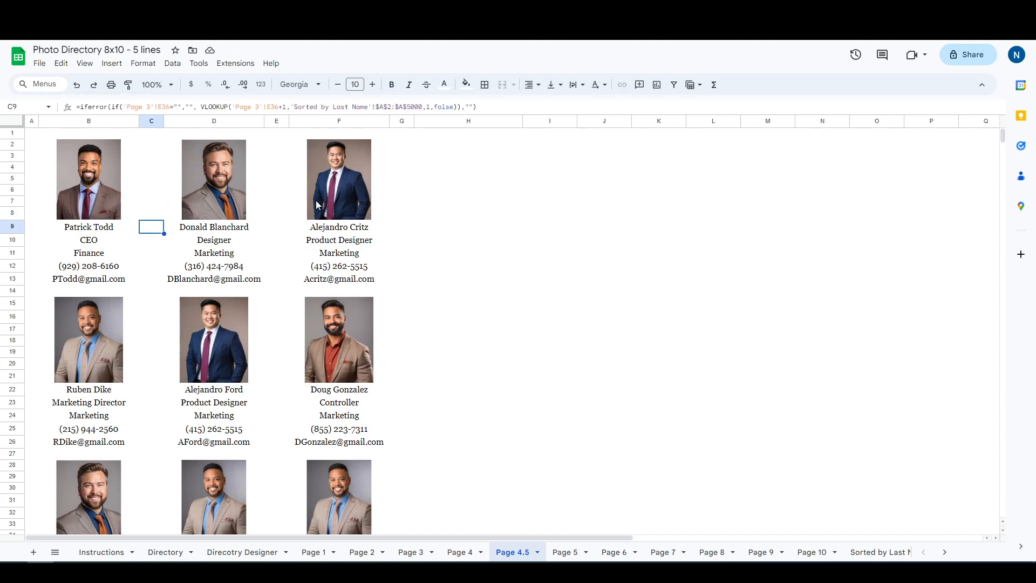
{"action": "mouse_move", "coordinate": [201, 187]}
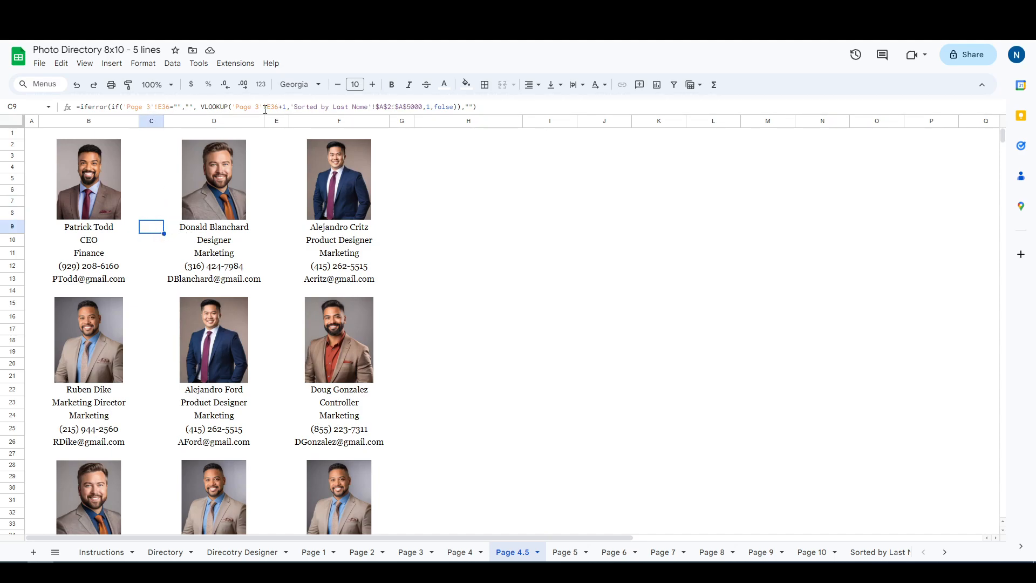
{"action": "mouse_move", "coordinate": [267, 111]}
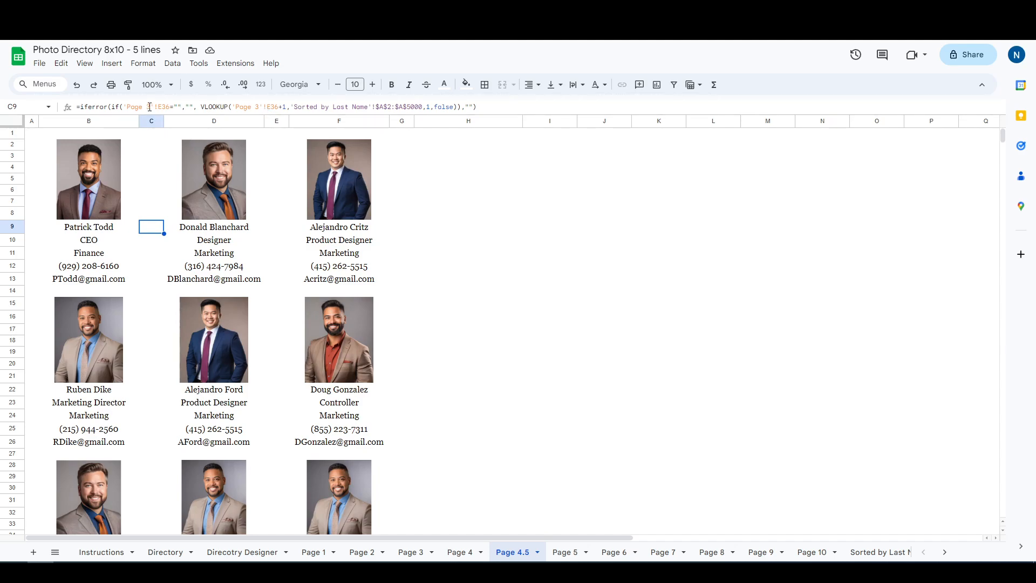
{"action": "double_click", "coordinate": [151, 227]}
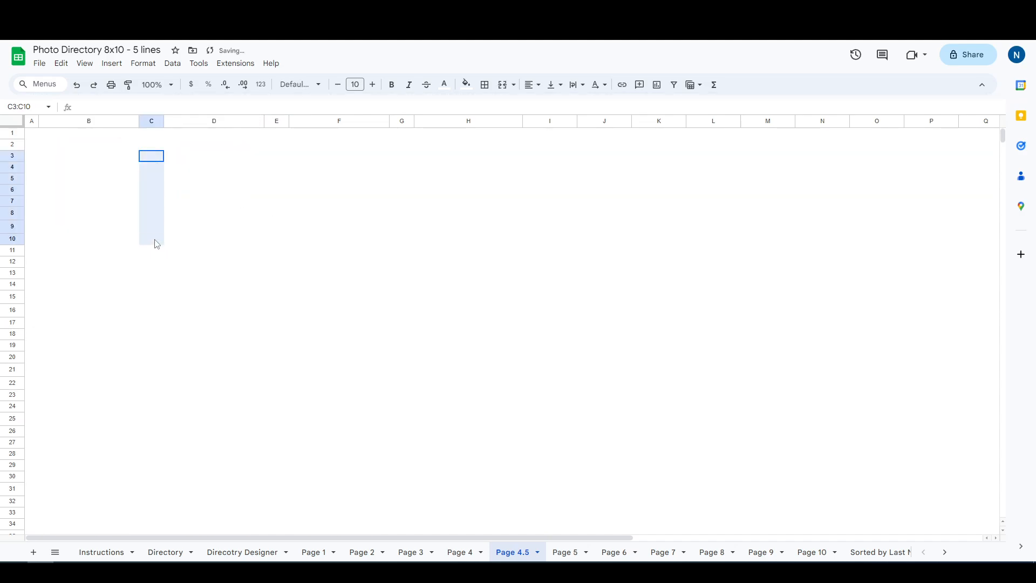
{"action": "left_click", "coordinate": [88, 178]}
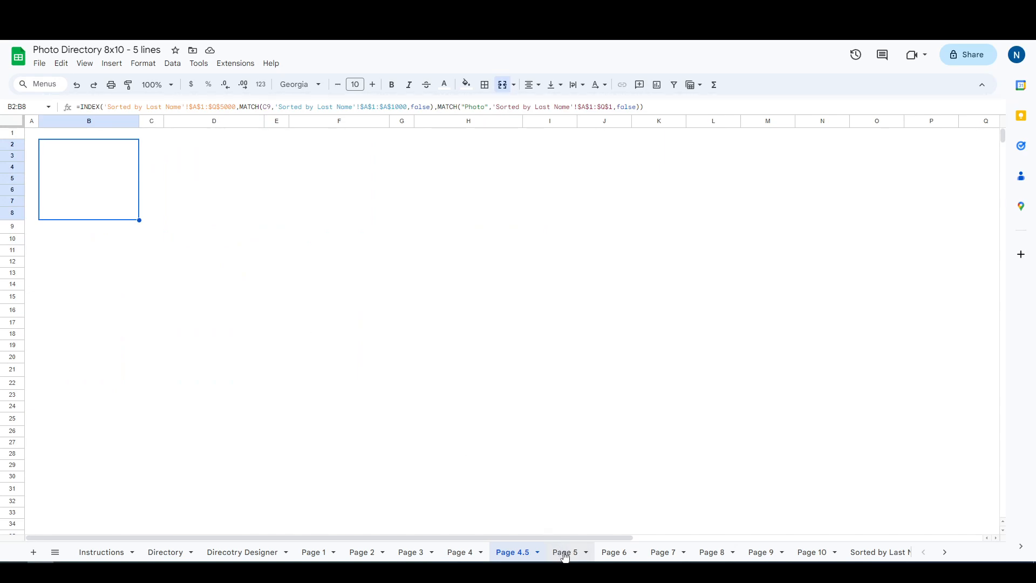
Confirm Page 4.5 now shows blank like Page 5 while Page 4 keeps its cards
{"action": "left_click", "coordinate": [564, 551]}
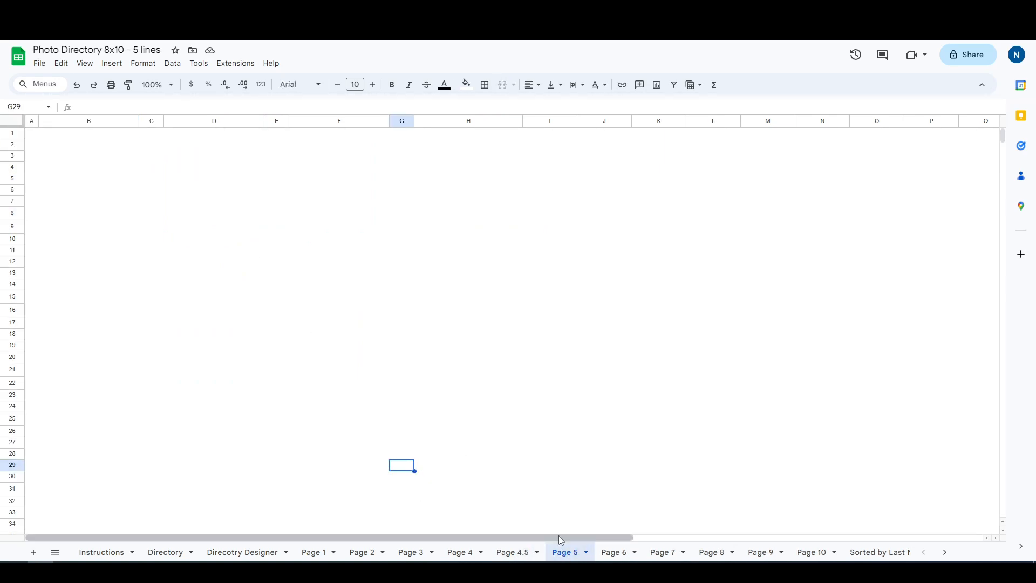
{"action": "left_click", "coordinate": [511, 552]}
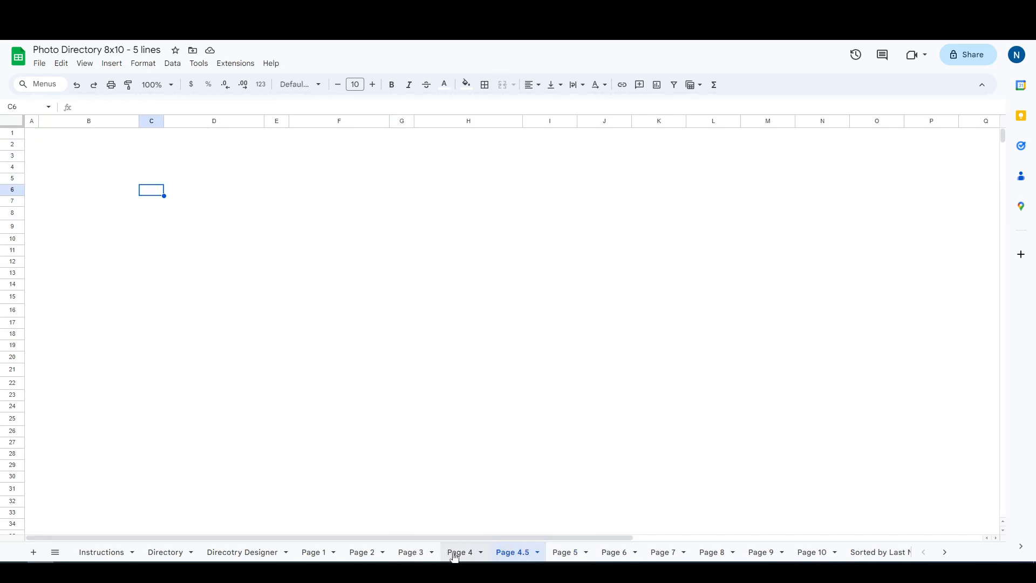
{"action": "left_click", "coordinate": [460, 551]}
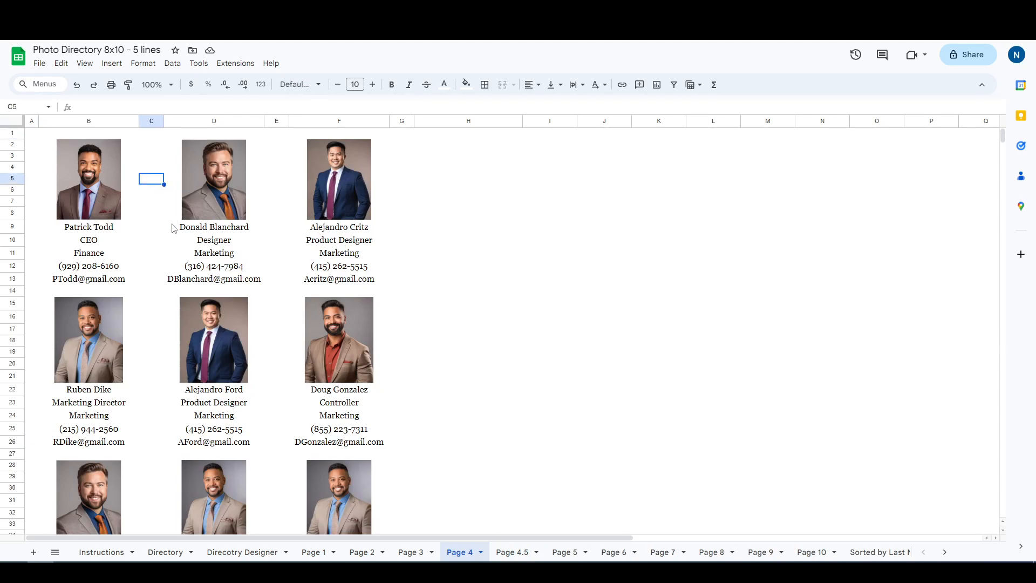
{"action": "mouse_move", "coordinate": [173, 229]}
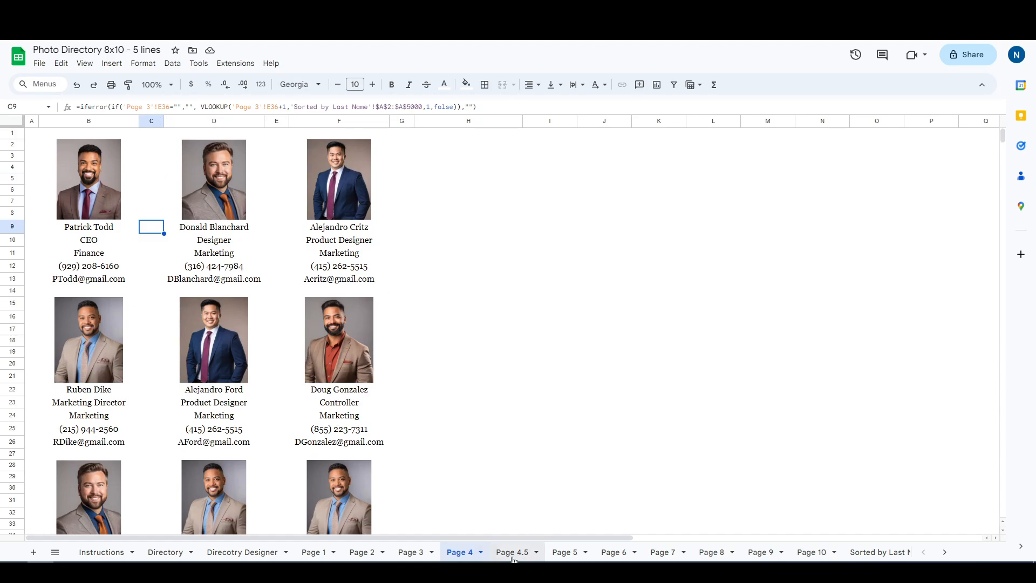
{"action": "left_click", "coordinate": [511, 551]}
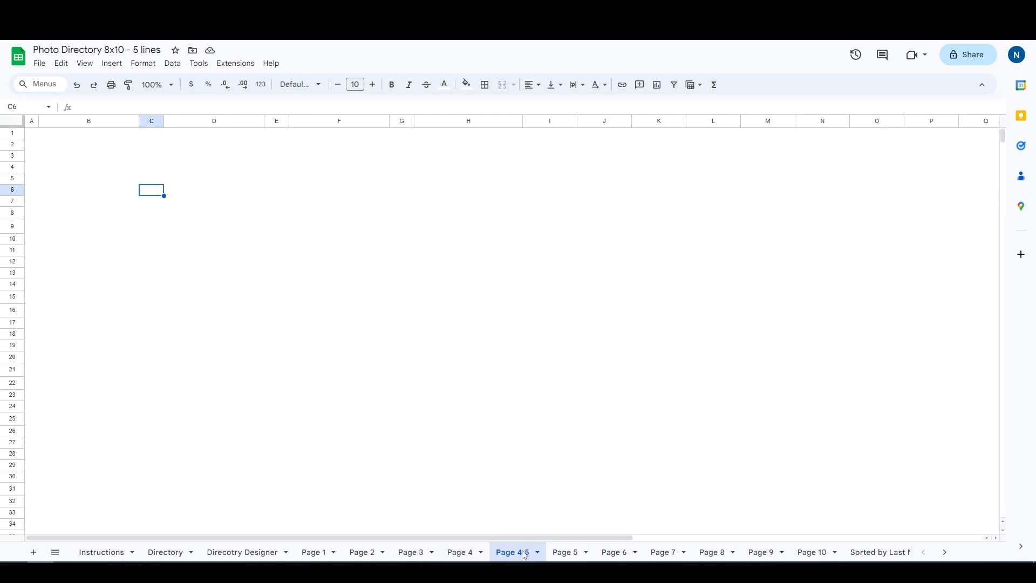
{"action": "left_click", "coordinate": [461, 551]}
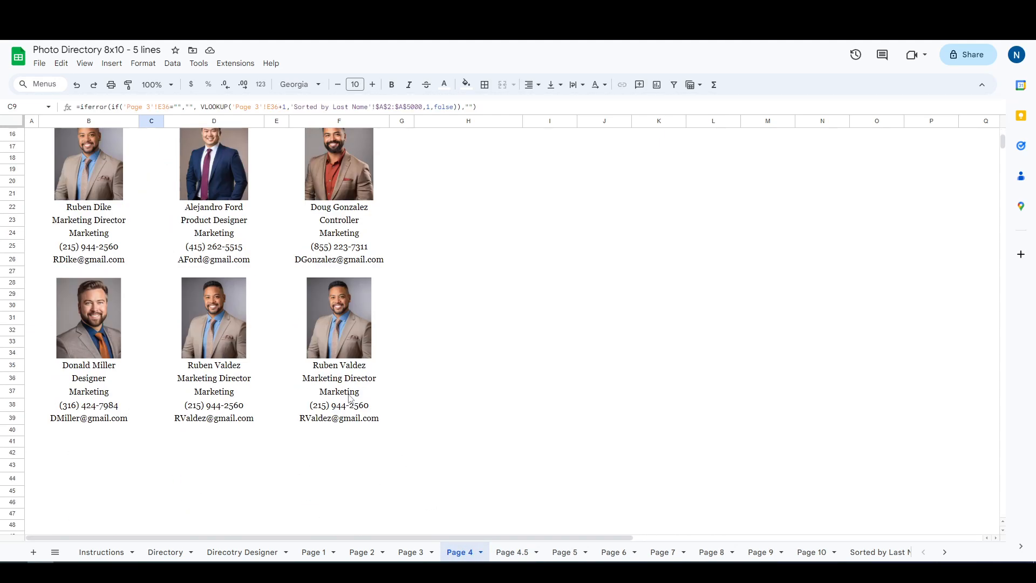
{"action": "left_click", "coordinate": [339, 365]}
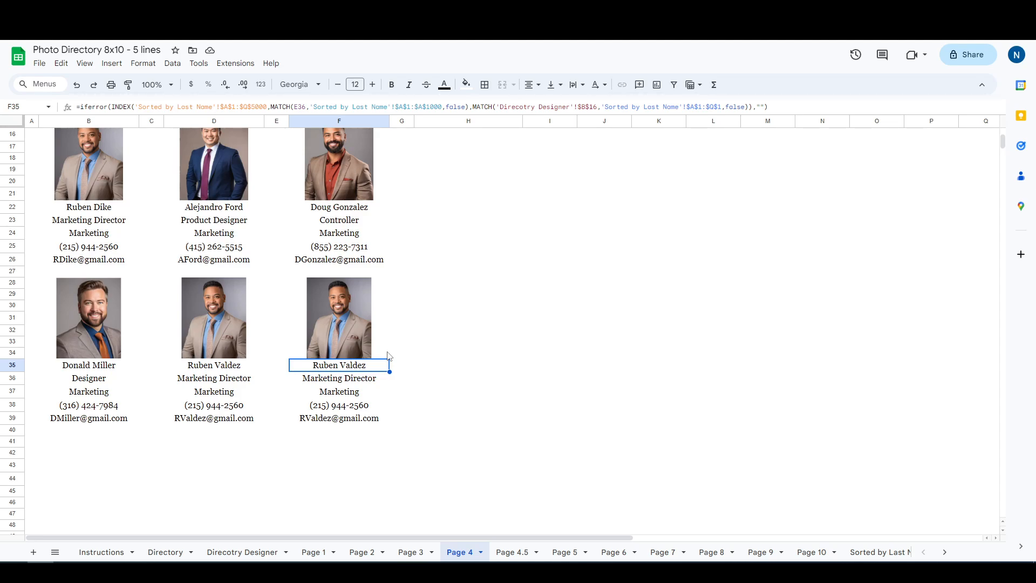
{"action": "mouse_move", "coordinate": [490, 510]}
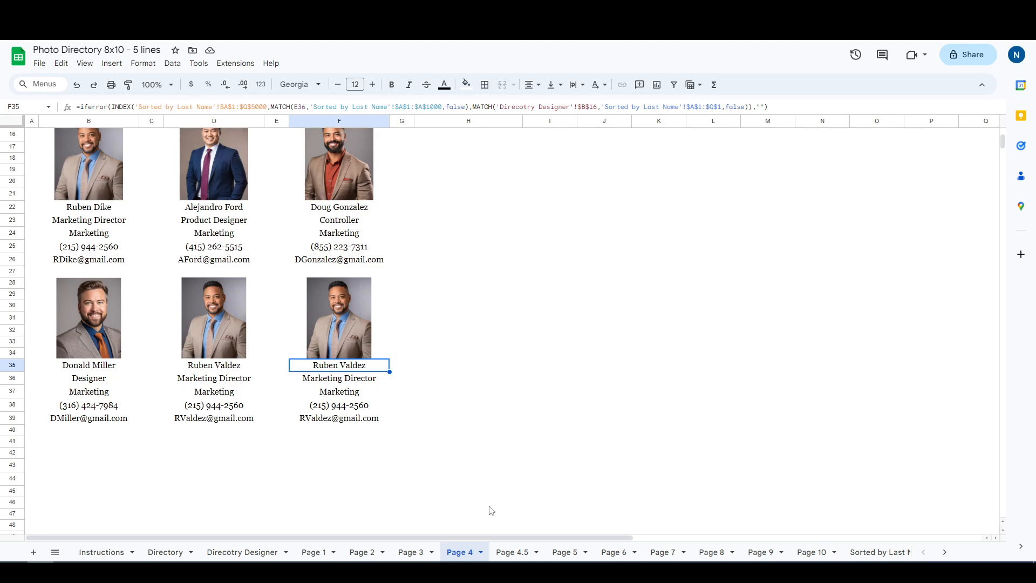
{"action": "left_click", "coordinate": [512, 552]}
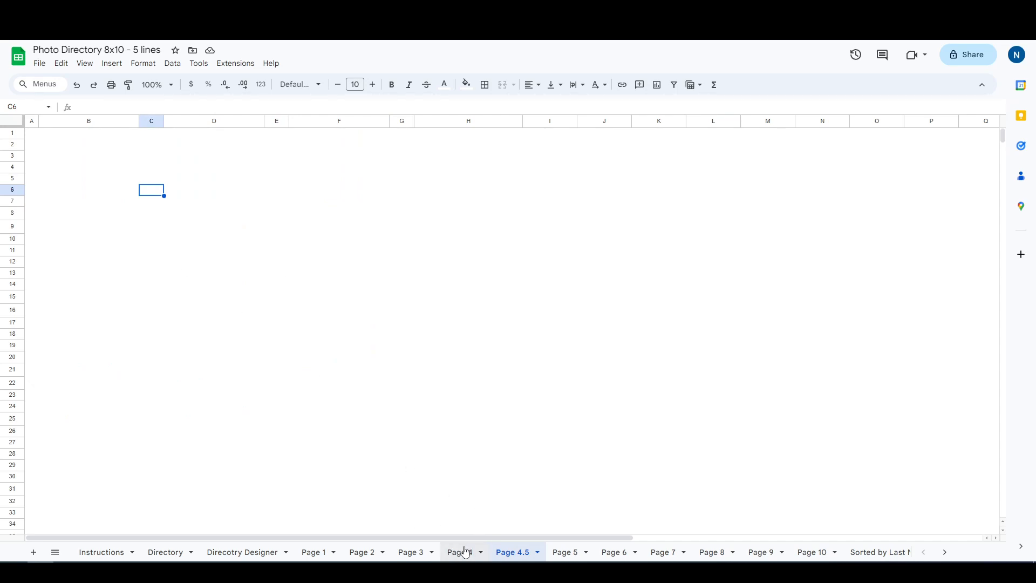
{"action": "left_click", "coordinate": [459, 552]}
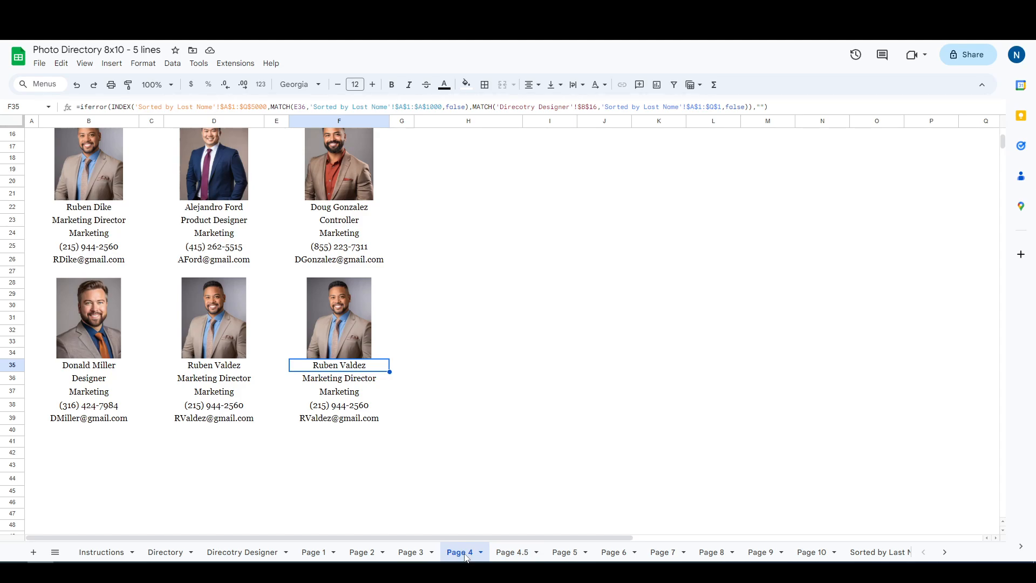
{"action": "left_click", "coordinate": [511, 551]}
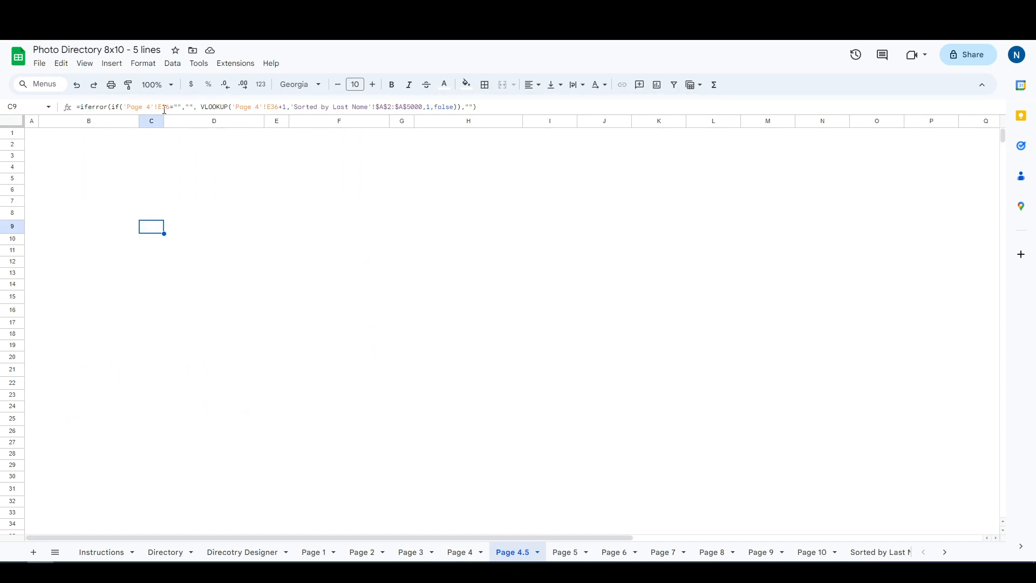
{"action": "double_click", "coordinate": [151, 226]}
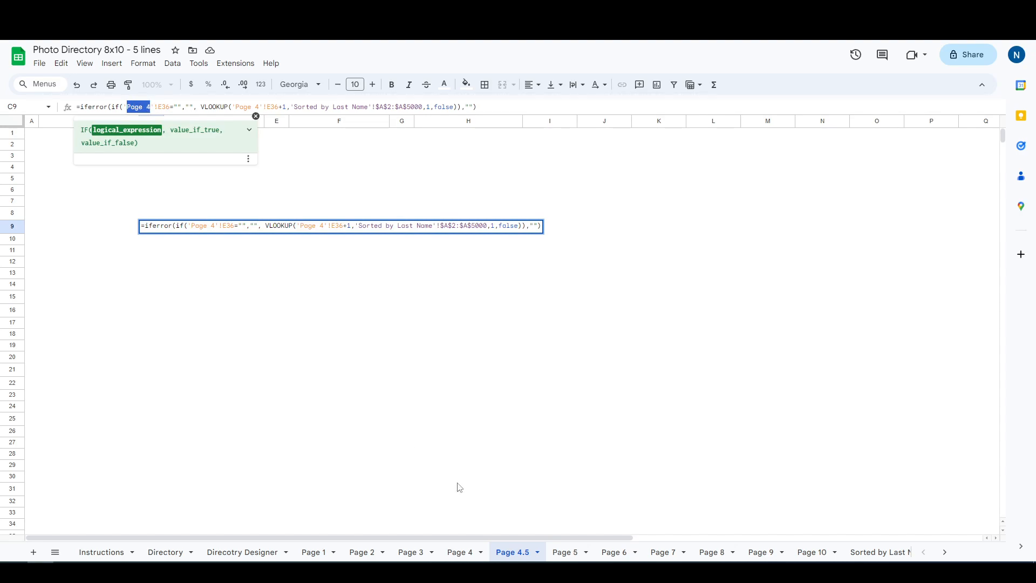
{"action": "mouse_move", "coordinate": [361, 433]}
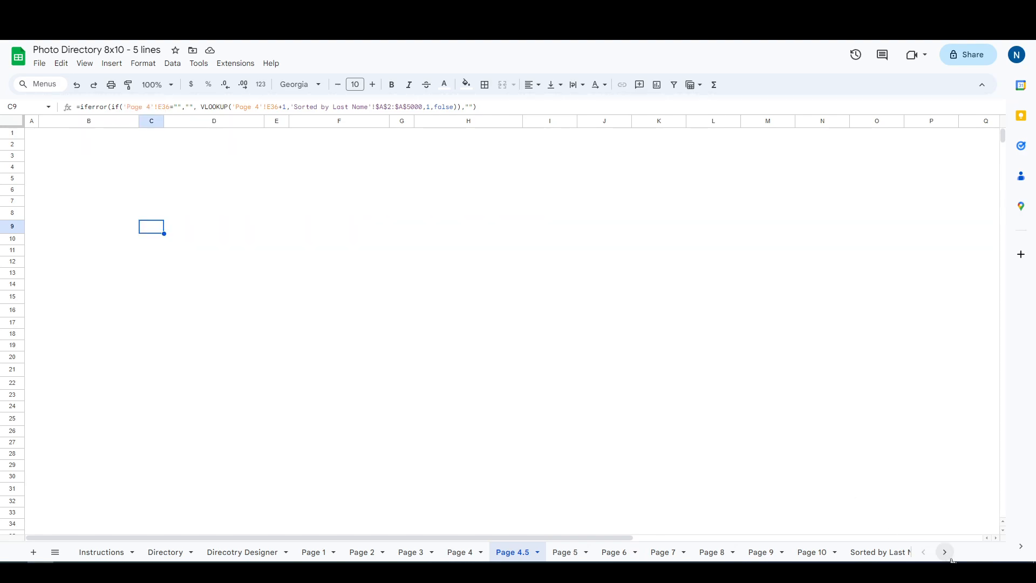
Show the Sorted by Last Name sheet and its SORT formula in C2 that pulls from Directory
{"action": "left_click", "coordinate": [944, 551]}
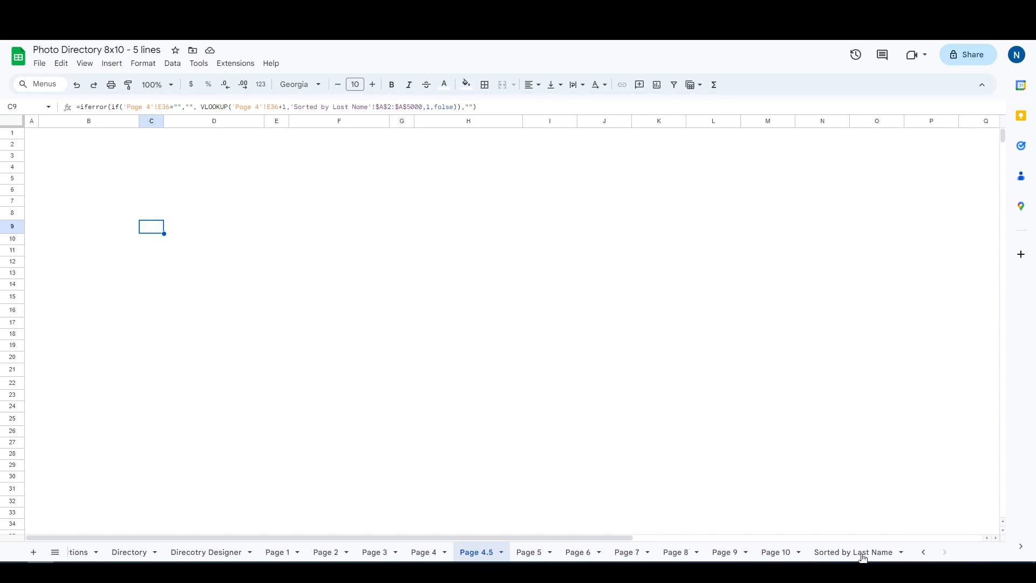
{"action": "left_click", "coordinate": [854, 551]}
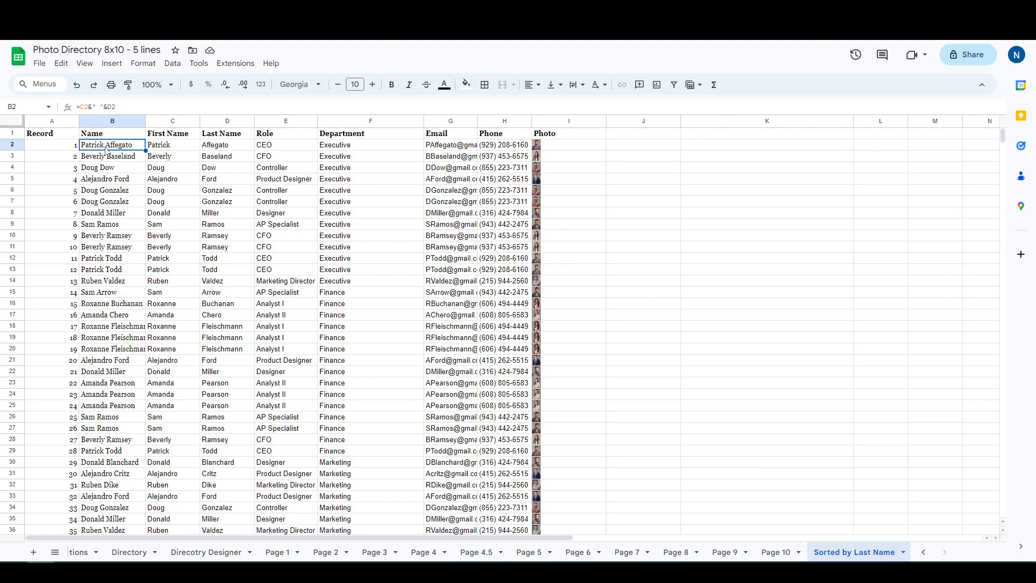
{"action": "left_click", "coordinate": [173, 143]}
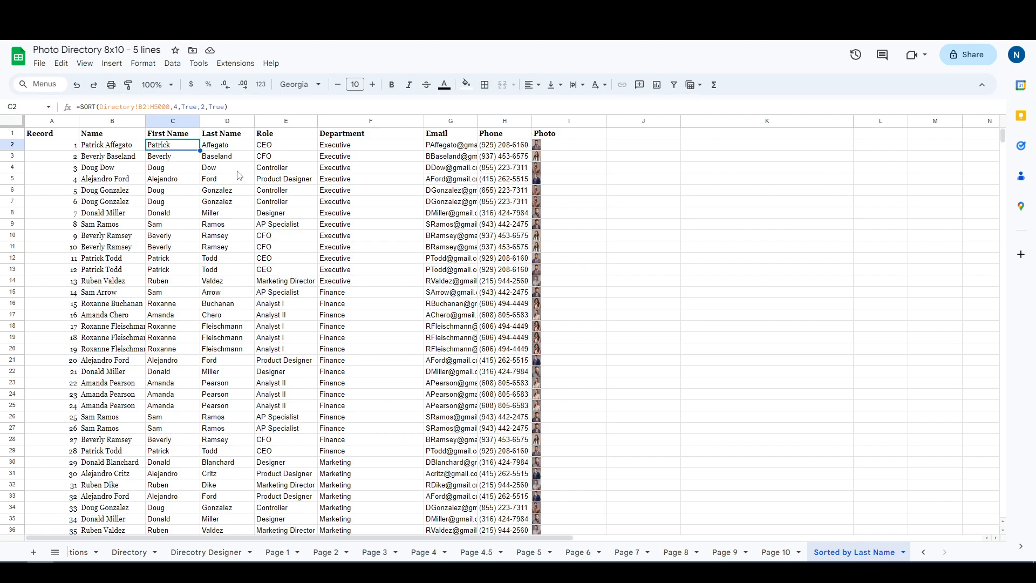
{"action": "mouse_move", "coordinate": [240, 175]}
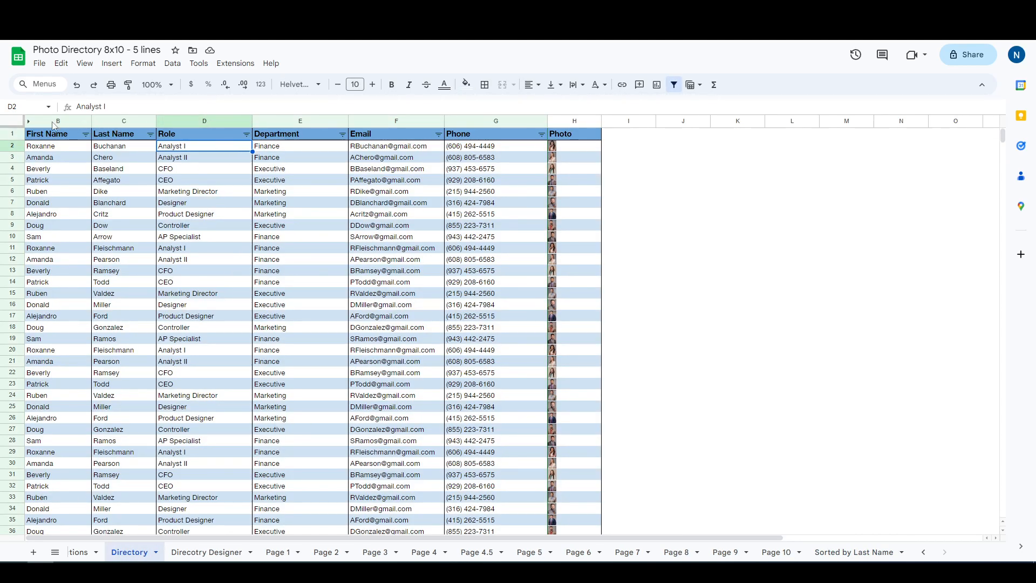
{"action": "left_click", "coordinate": [300, 121]}
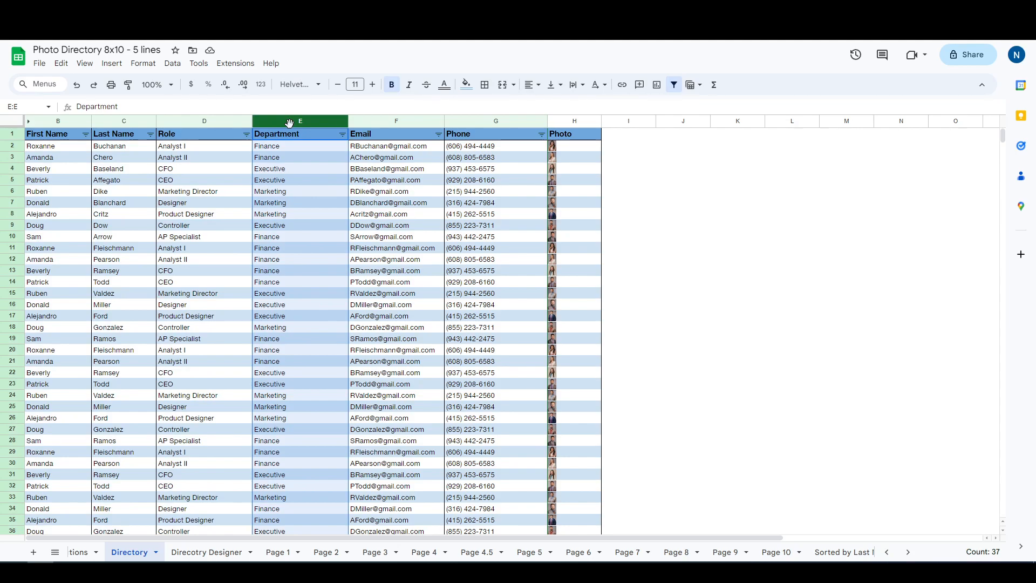
{"action": "mouse_move", "coordinate": [111, 137]}
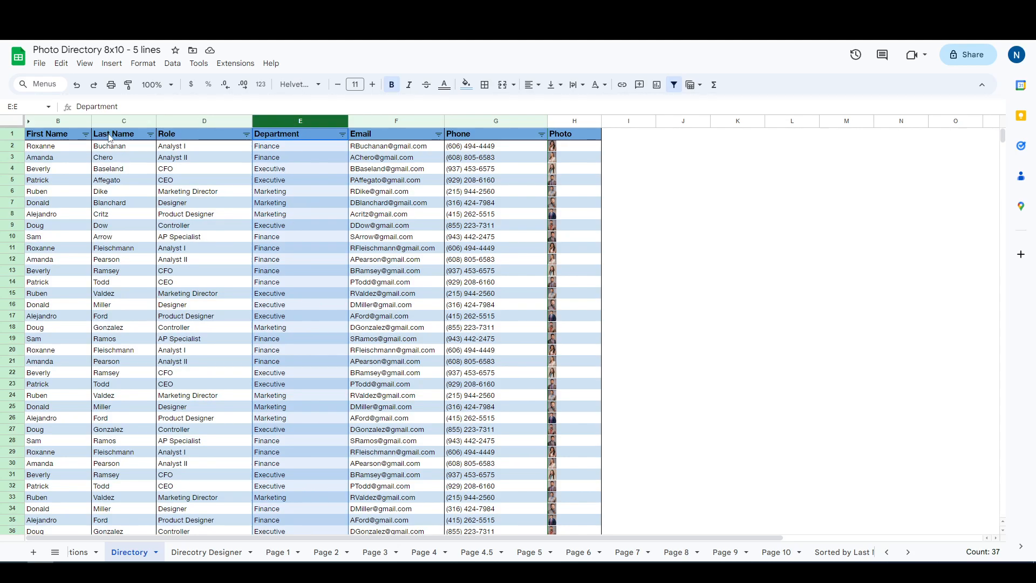
{"action": "left_click", "coordinate": [852, 551]}
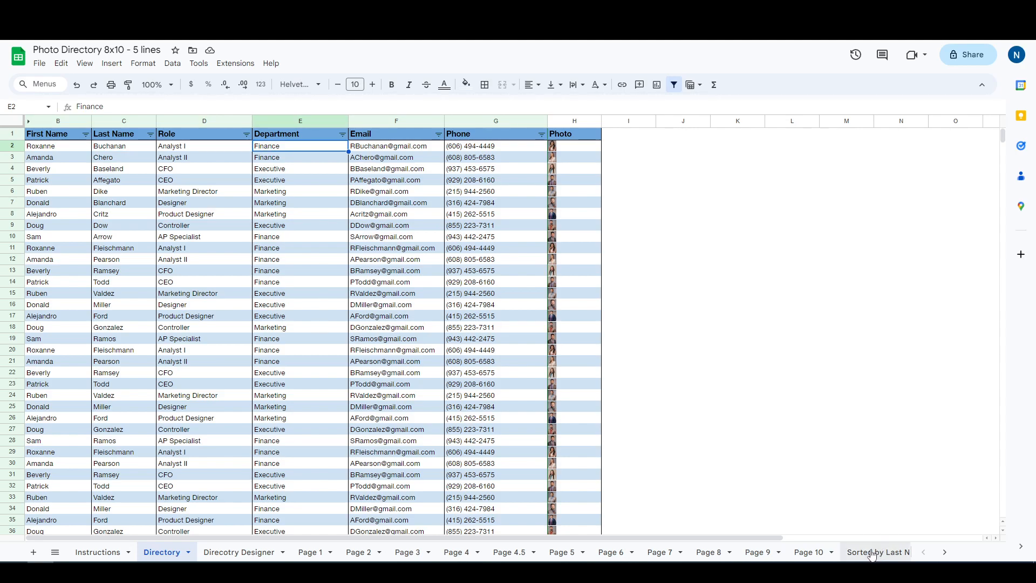
Review the current SORT formula and the first employee's department and last name columns
{"action": "left_click", "coordinate": [877, 551]}
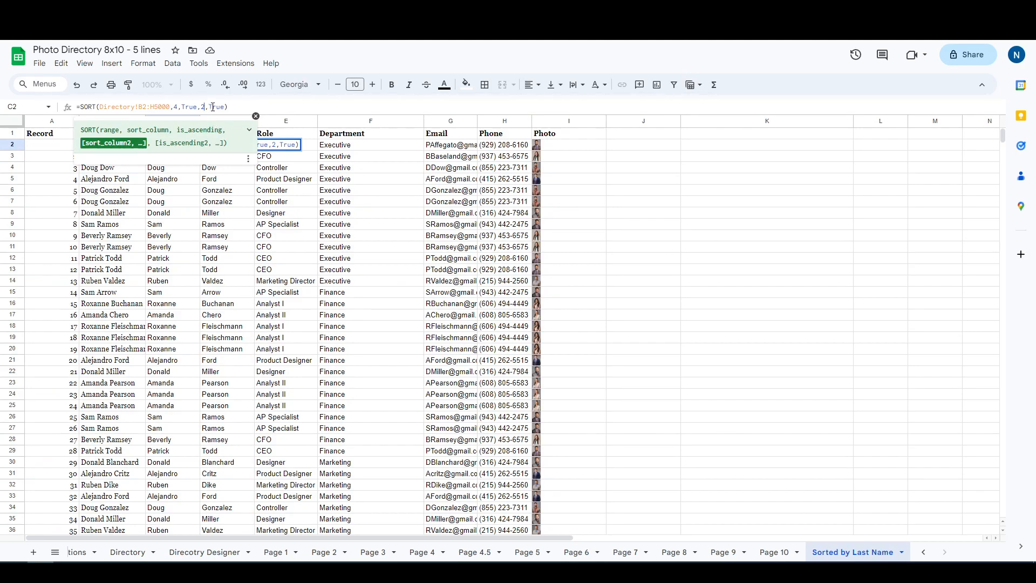
{"action": "key", "text": "enter"}
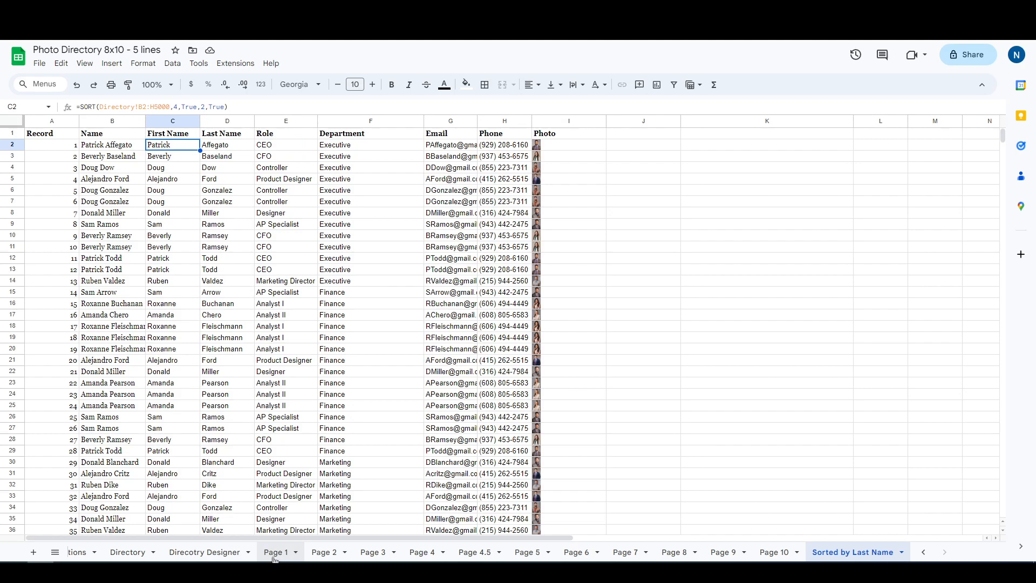
{"action": "left_click", "coordinate": [128, 551]}
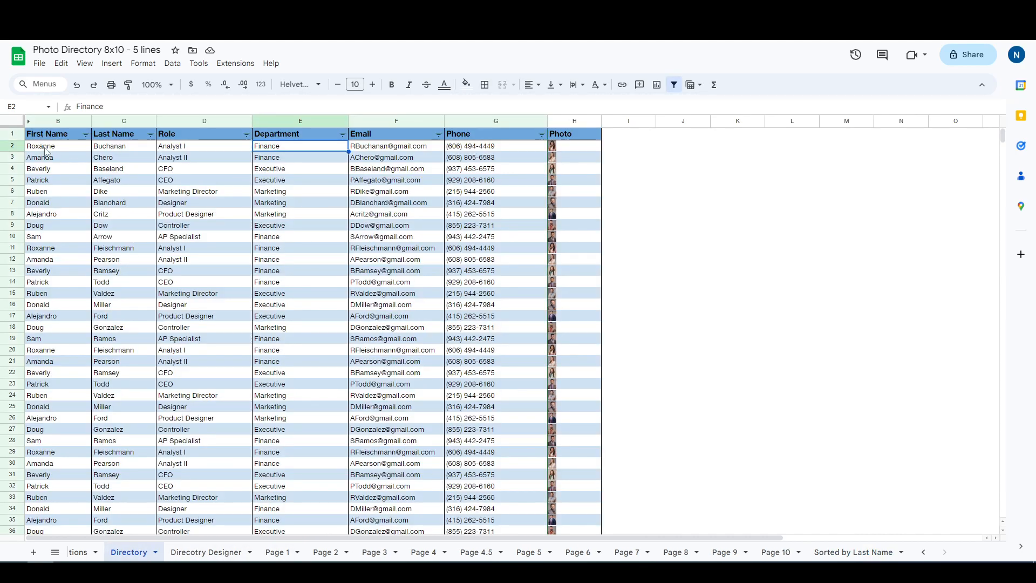
{"action": "left_click", "coordinate": [123, 146]}
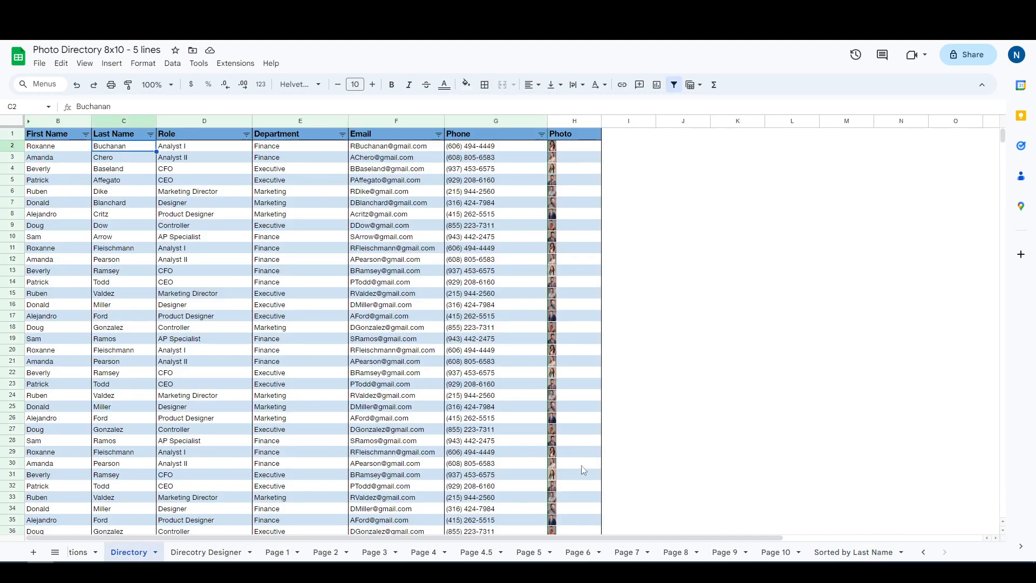
Edit the C2 SORT formula to order by column 4 ascending, then column 2 ascending, starting with Executive
{"action": "left_click", "coordinate": [854, 552]}
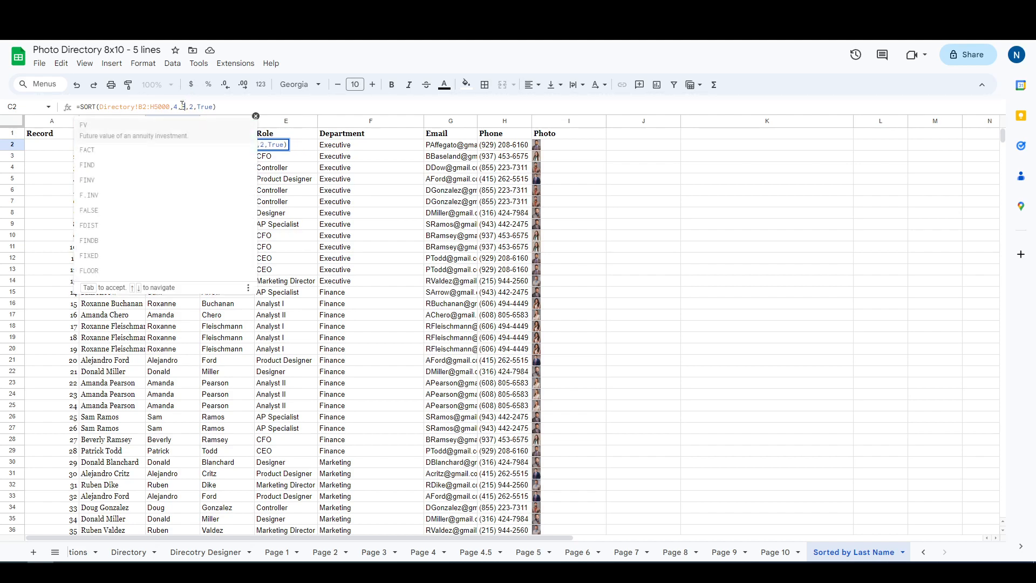
{"action": "key", "text": "enter"}
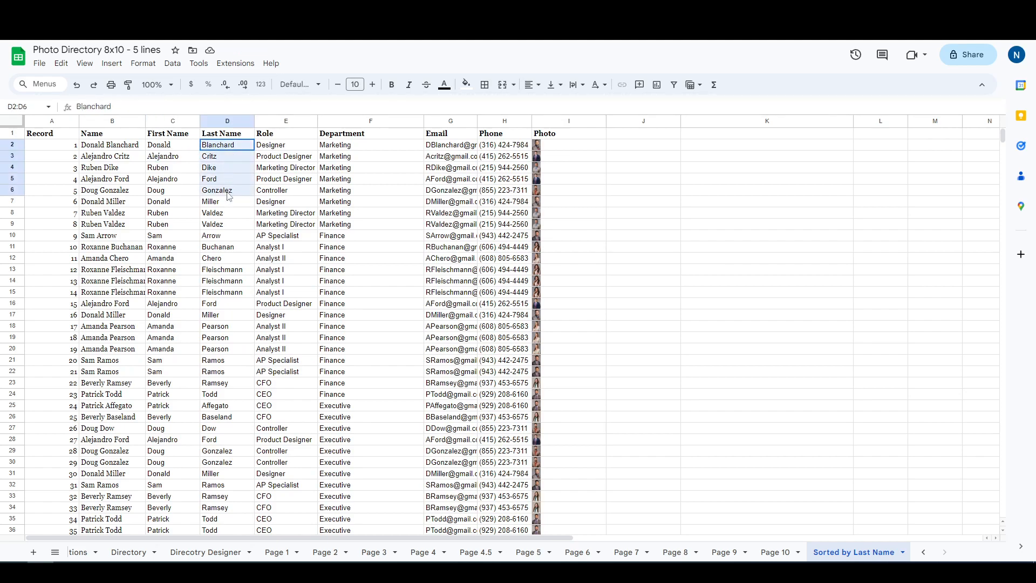
{"action": "left_click", "coordinate": [226, 144]}
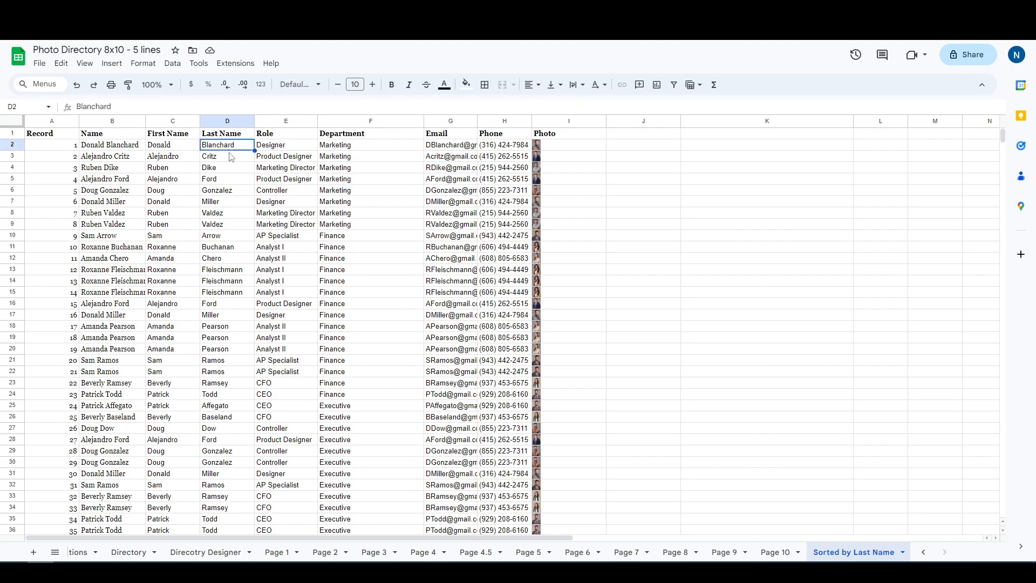
{"action": "left_click", "coordinate": [227, 224]}
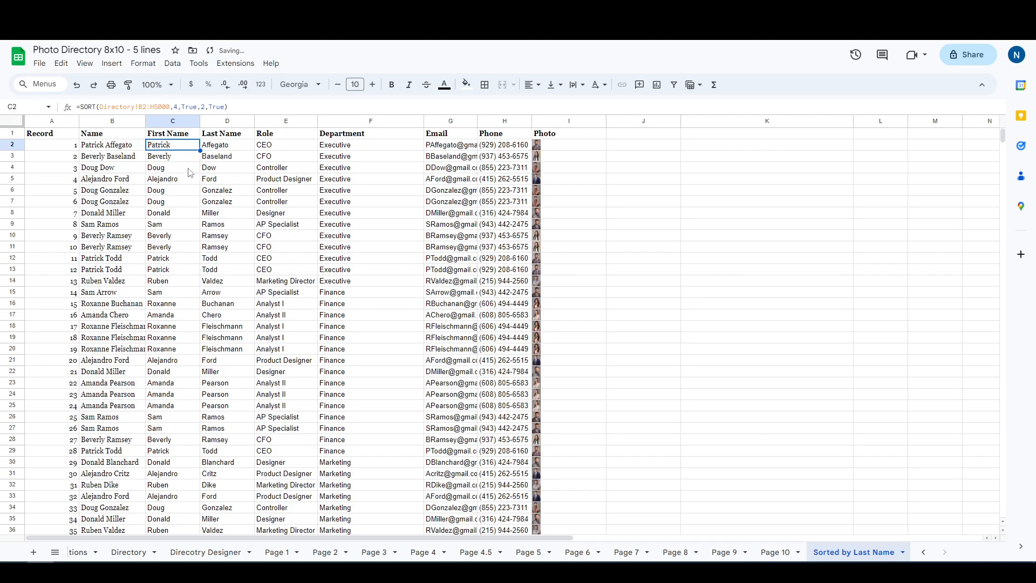
{"action": "mouse_move", "coordinate": [590, 220]}
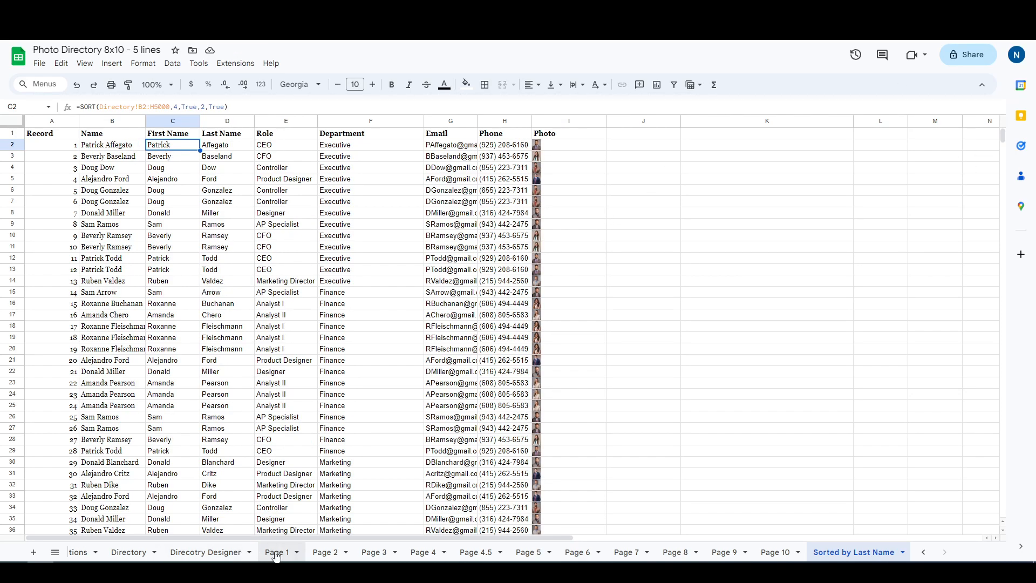
Start printing Page 1 with Scale changed from Fit to width to Fit to page
{"action": "left_click", "coordinate": [277, 552]}
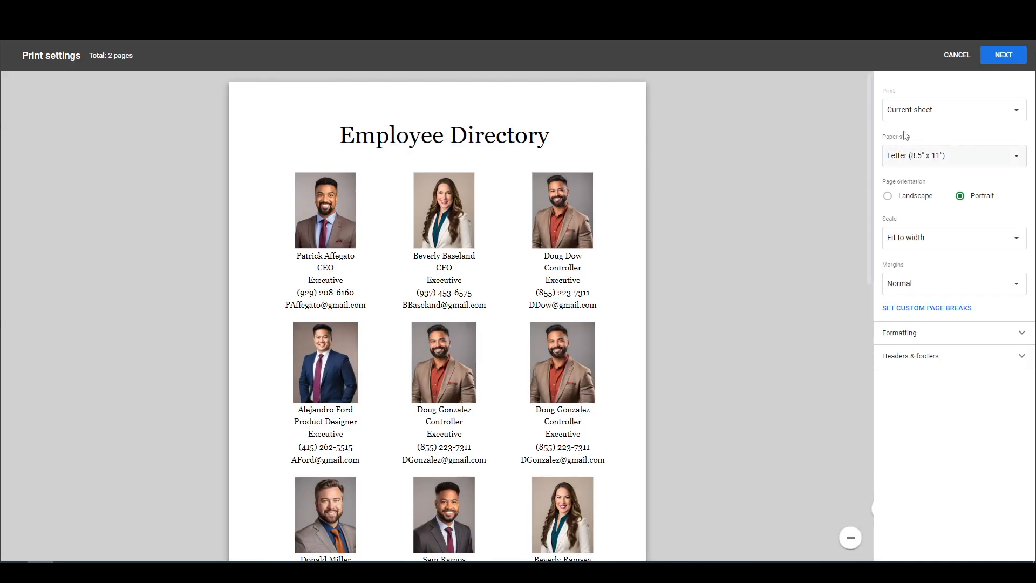
{"action": "left_click", "coordinate": [39, 62]}
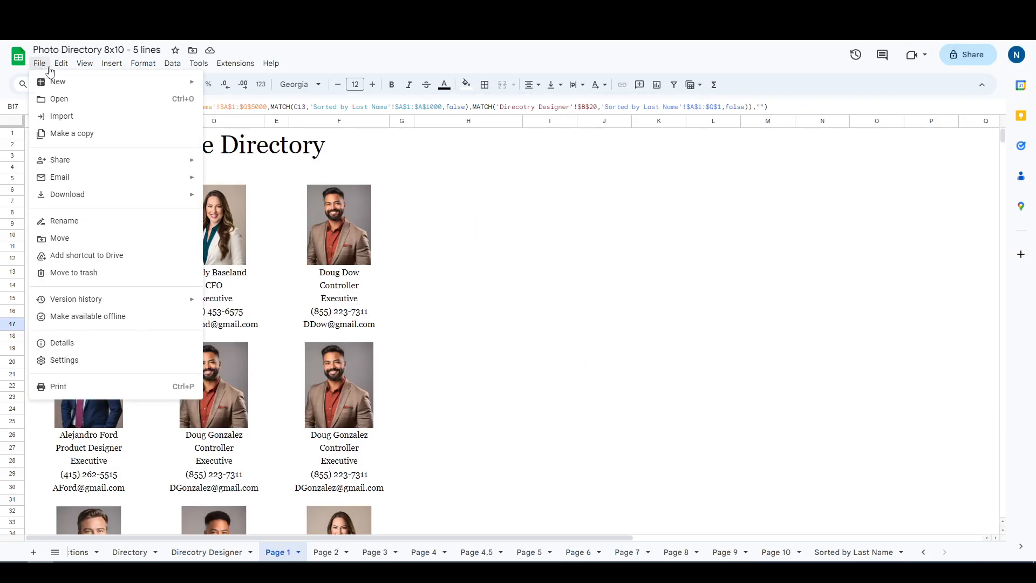
{"action": "left_click", "coordinate": [59, 386]}
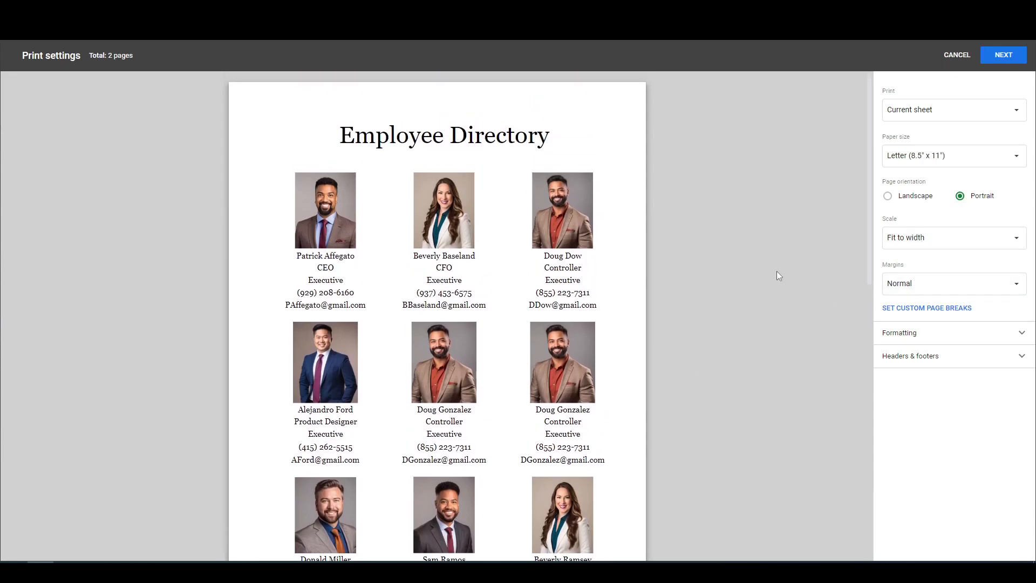
{"action": "left_click", "coordinate": [951, 238]}
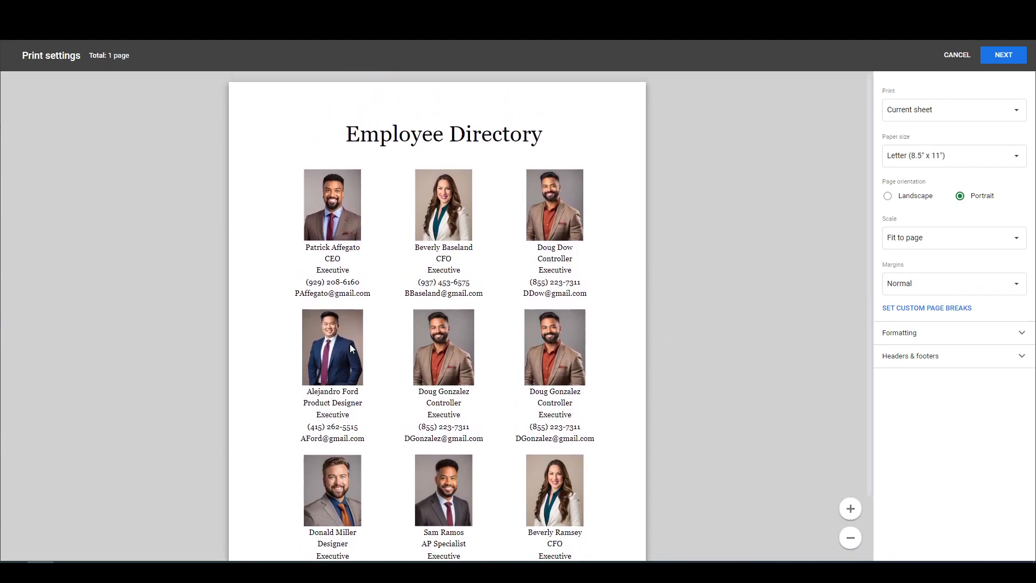
{"action": "mouse_move", "coordinate": [793, 178]}
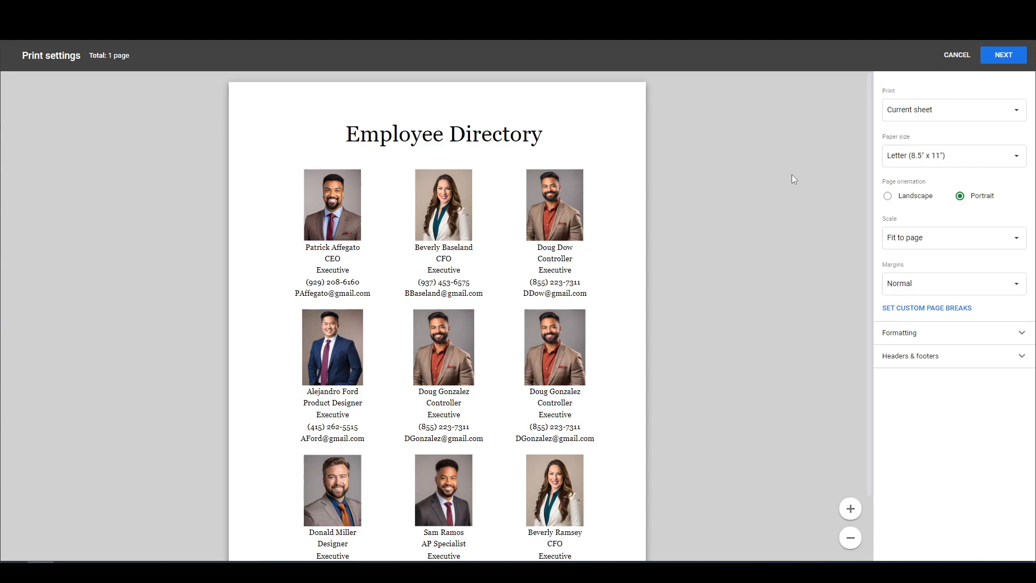
{"action": "mouse_move", "coordinate": [760, 185]}
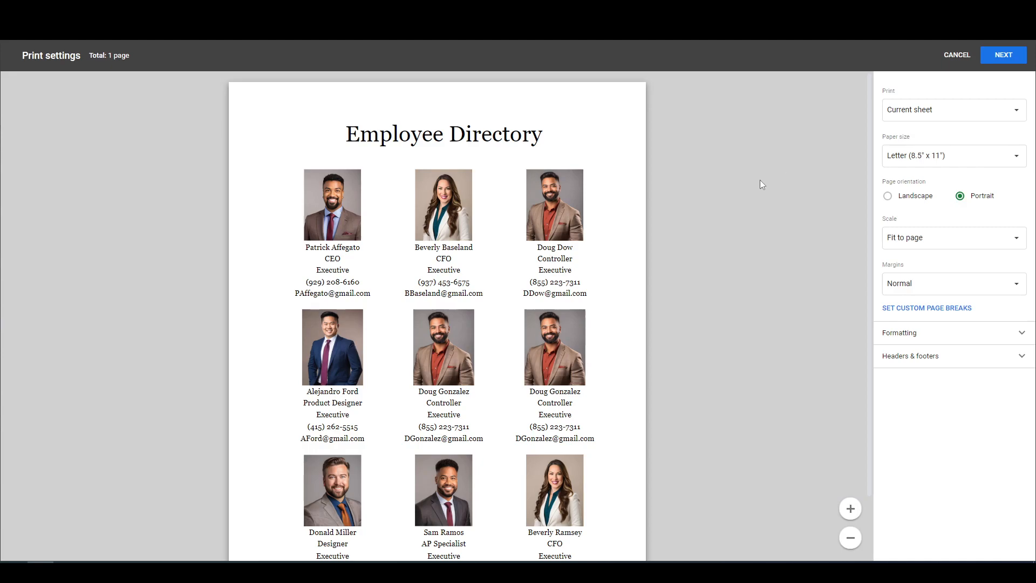
{"action": "left_click", "coordinate": [951, 108]}
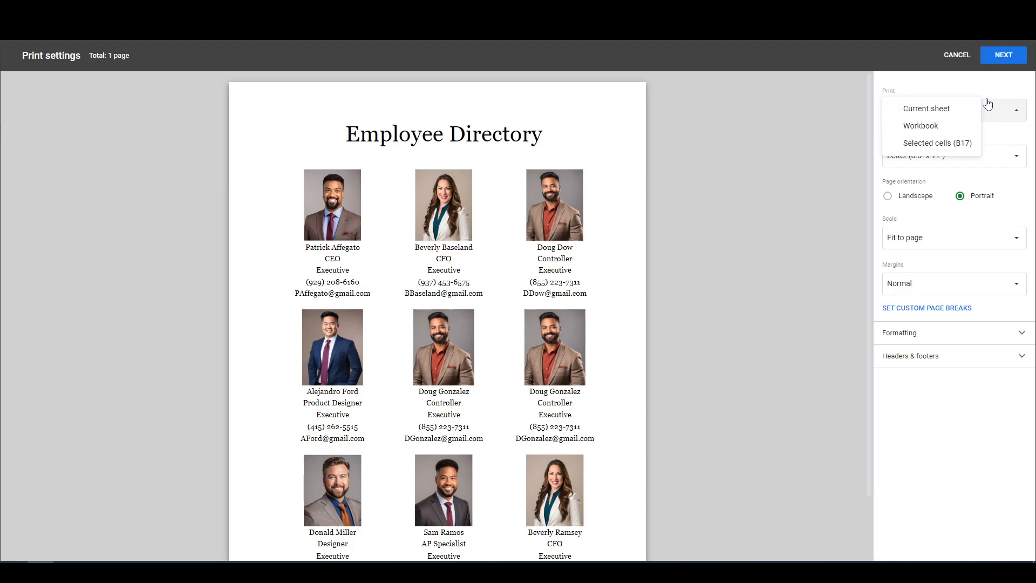
Print the Workbook instead and exclude Instructions, Directory, Directory Designer and Sorted by Last Name
{"action": "left_click", "coordinate": [921, 125]}
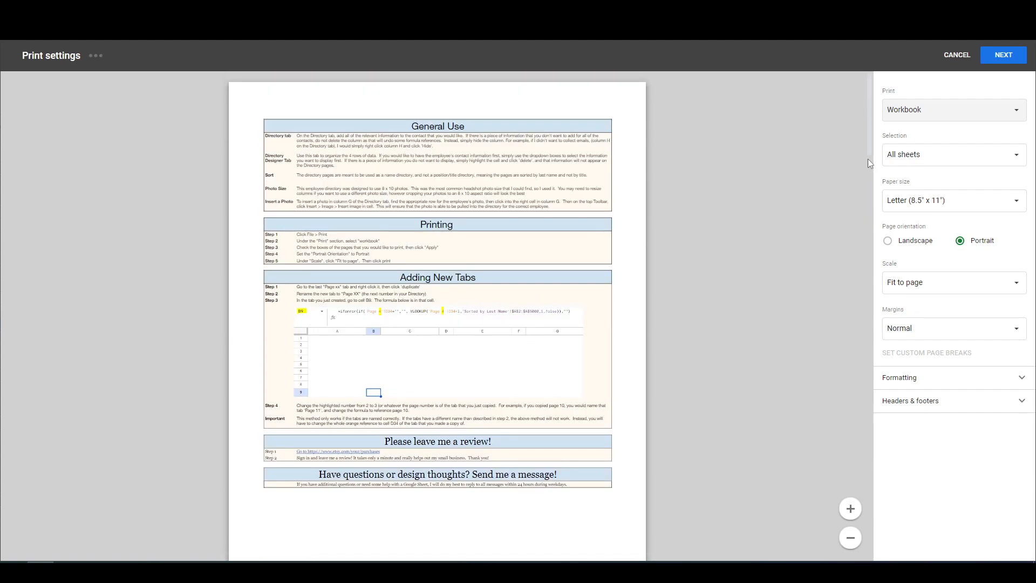
{"action": "left_click", "coordinate": [951, 154]}
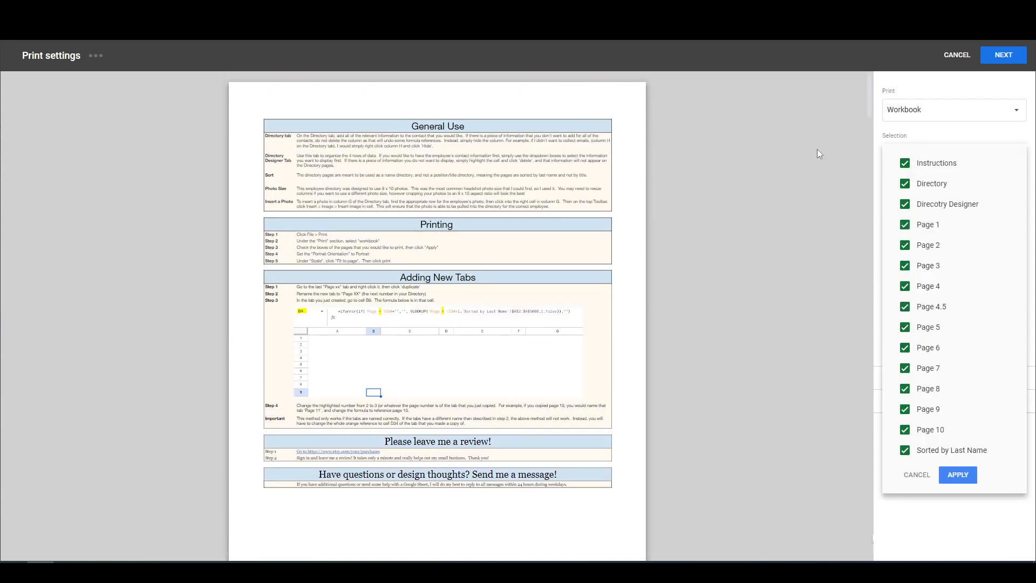
{"action": "left_click", "coordinate": [904, 163]}
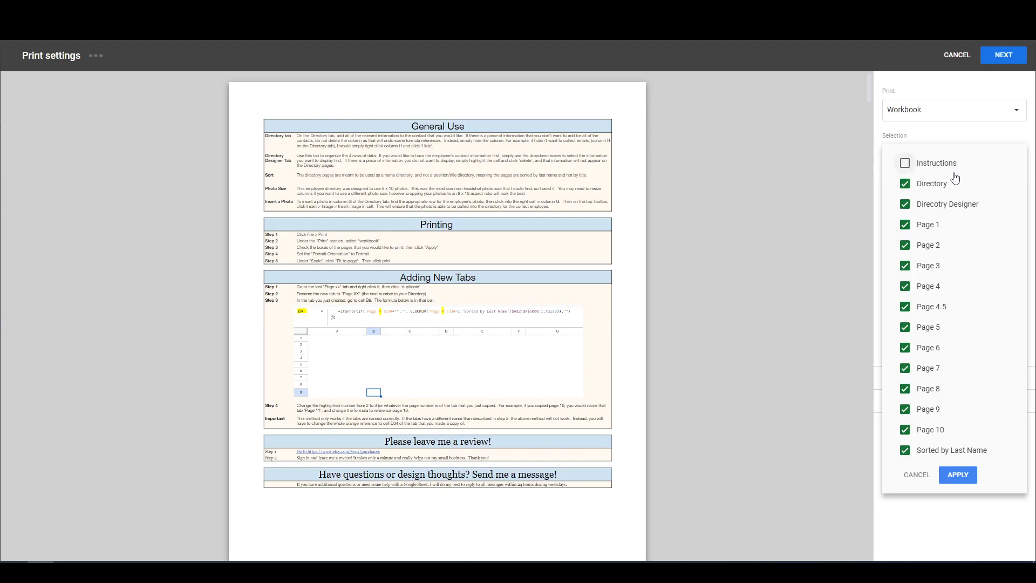
{"action": "left_click", "coordinate": [904, 184]}
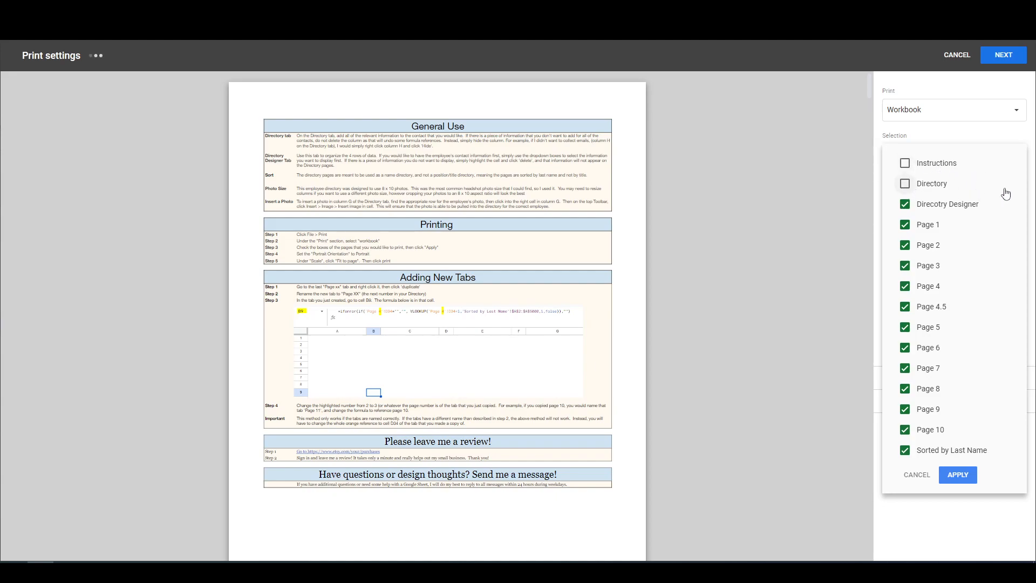
{"action": "left_click", "coordinate": [905, 204]}
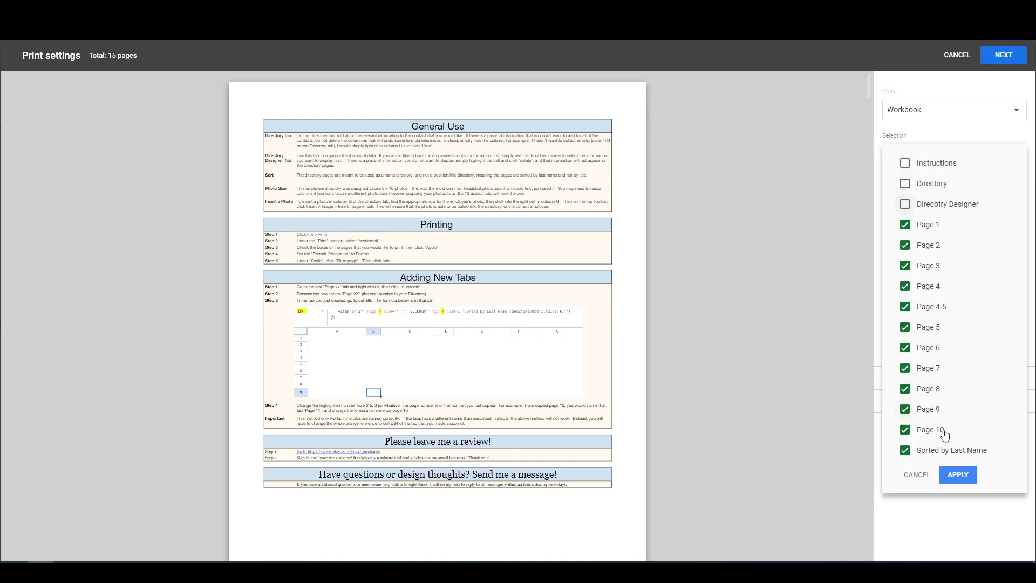
{"action": "left_click", "coordinate": [905, 449]}
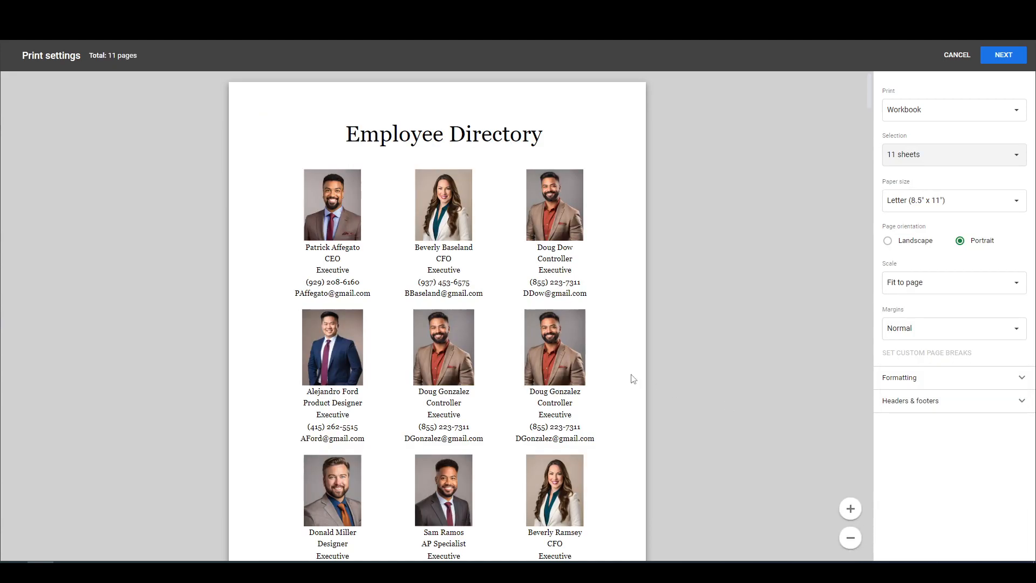
{"action": "scroll", "scroll_direction": "down", "scroll_amount": 3}
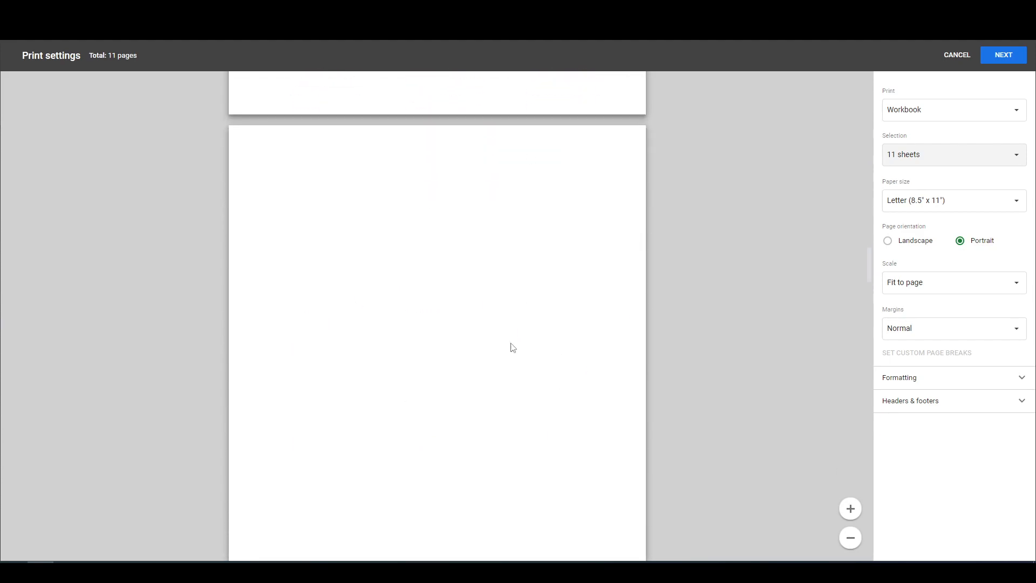
{"action": "mouse_move", "coordinate": [557, 404]}
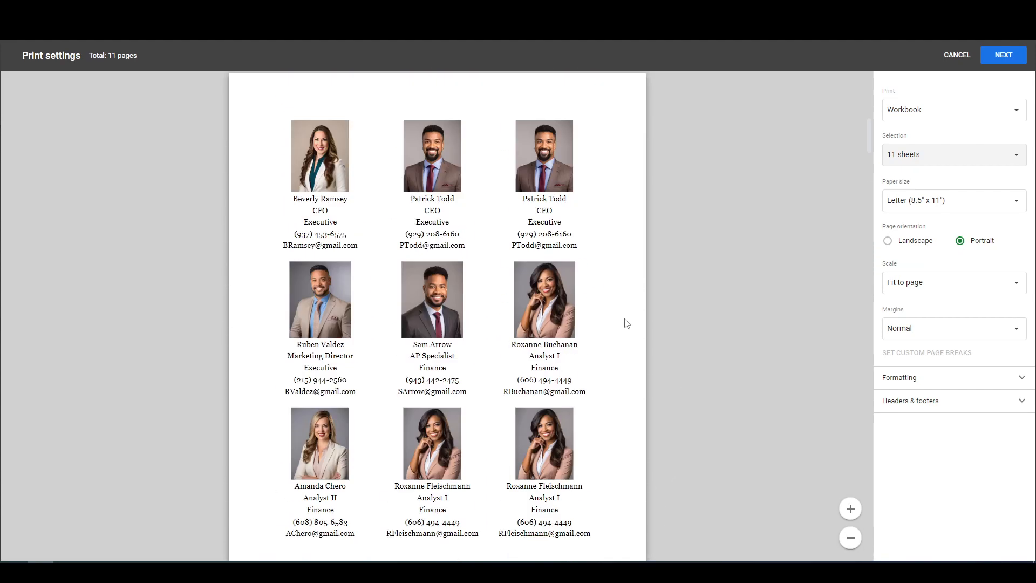
Also exclude Pages 4.5 to 10 so only Page 1–4 sheets print, four pages total
{"action": "left_click", "coordinate": [952, 154]}
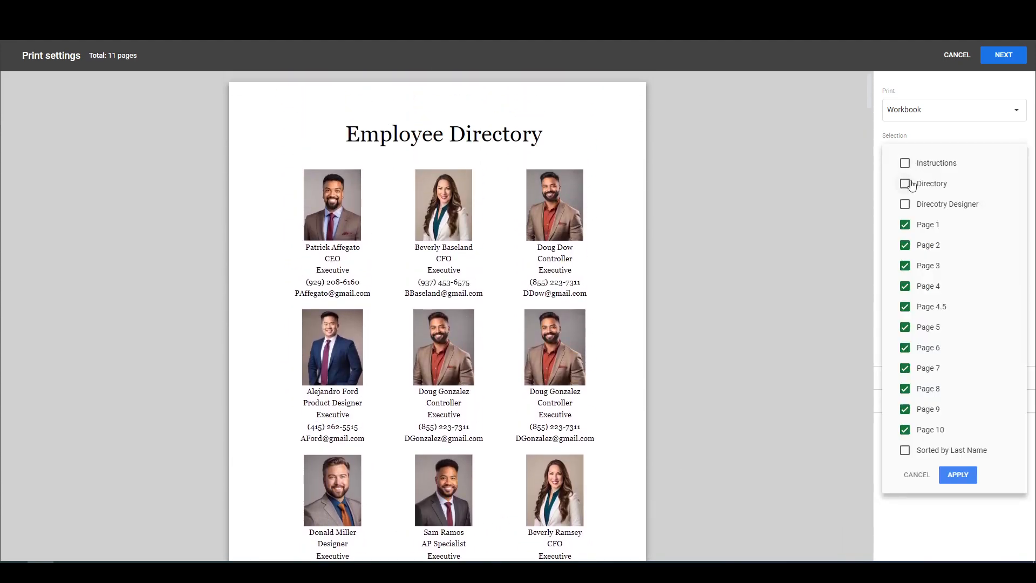
{"action": "left_click", "coordinate": [904, 305]}
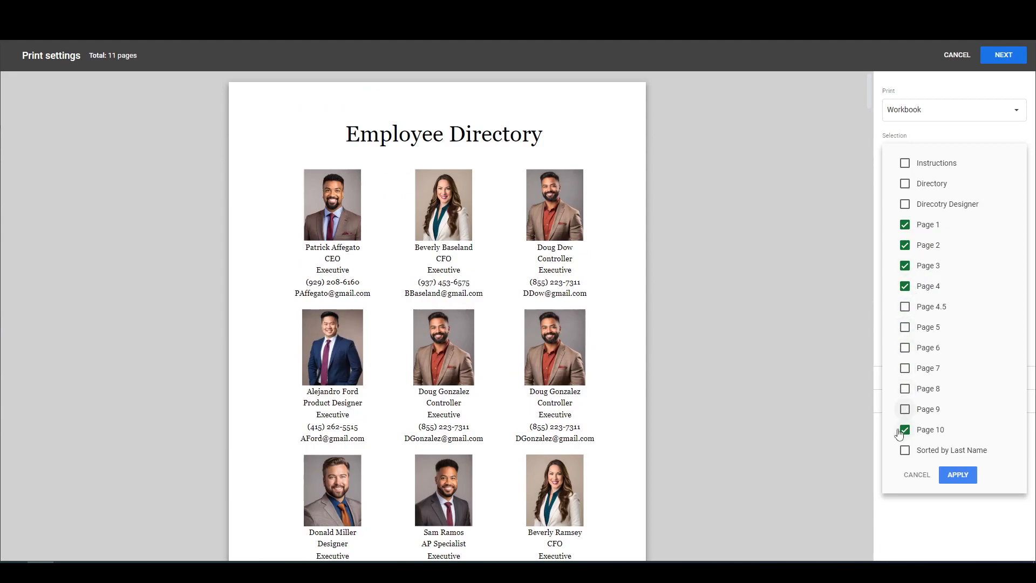
{"action": "left_click", "coordinate": [957, 474]}
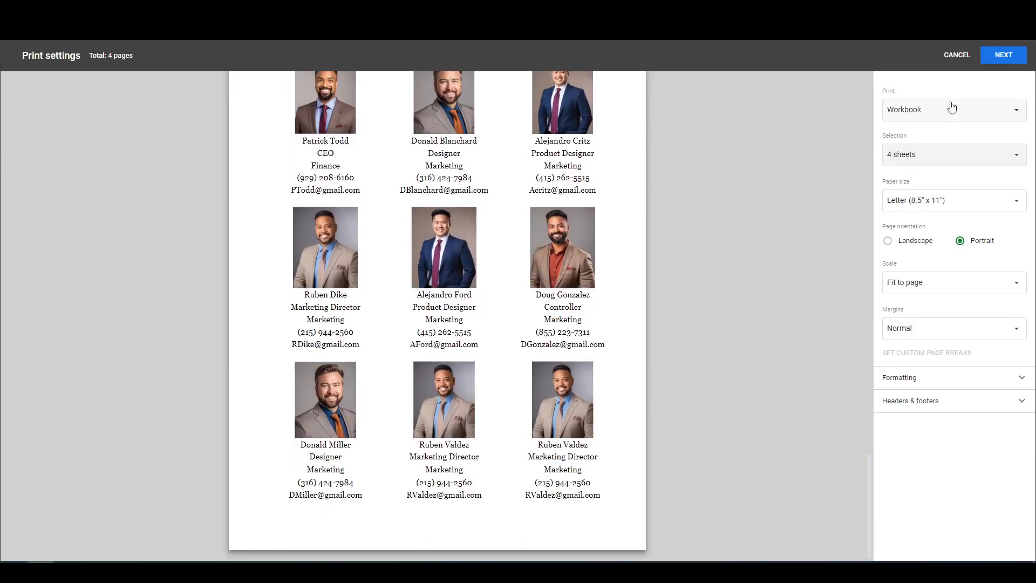
Proceed to the system printer dialog, then cancel back to the Page 1 sheet
{"action": "left_click", "coordinate": [1002, 55]}
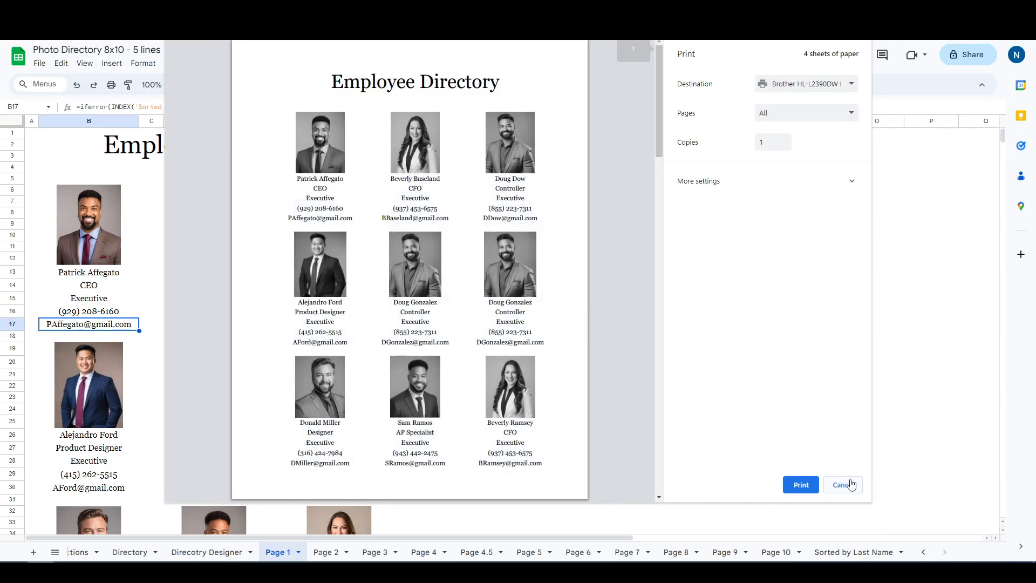
{"action": "left_click", "coordinate": [841, 484]}
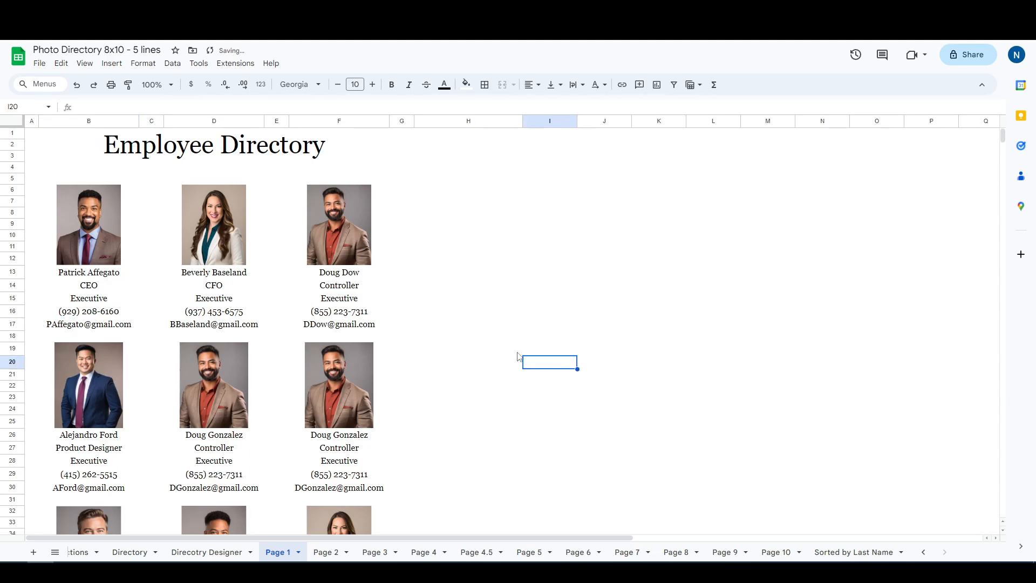